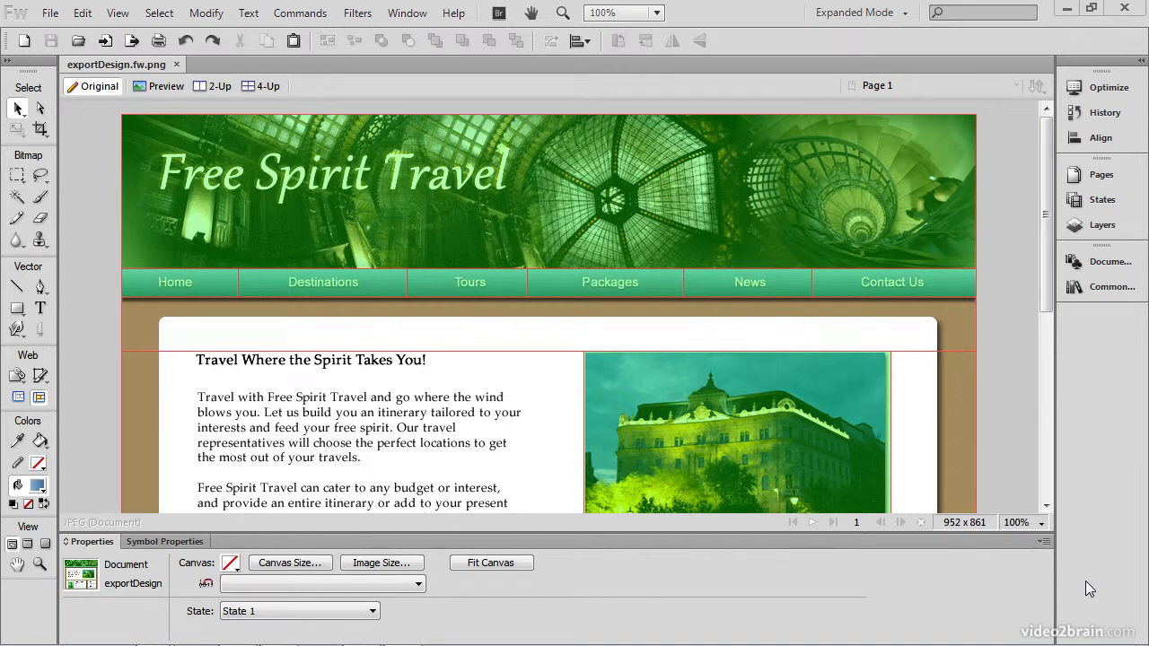
- Start exporting the Free Spirit Travel design via File > Export, set to CSS and Images
{"action": "scroll", "scroll_direction": "down", "scroll_amount": 3}
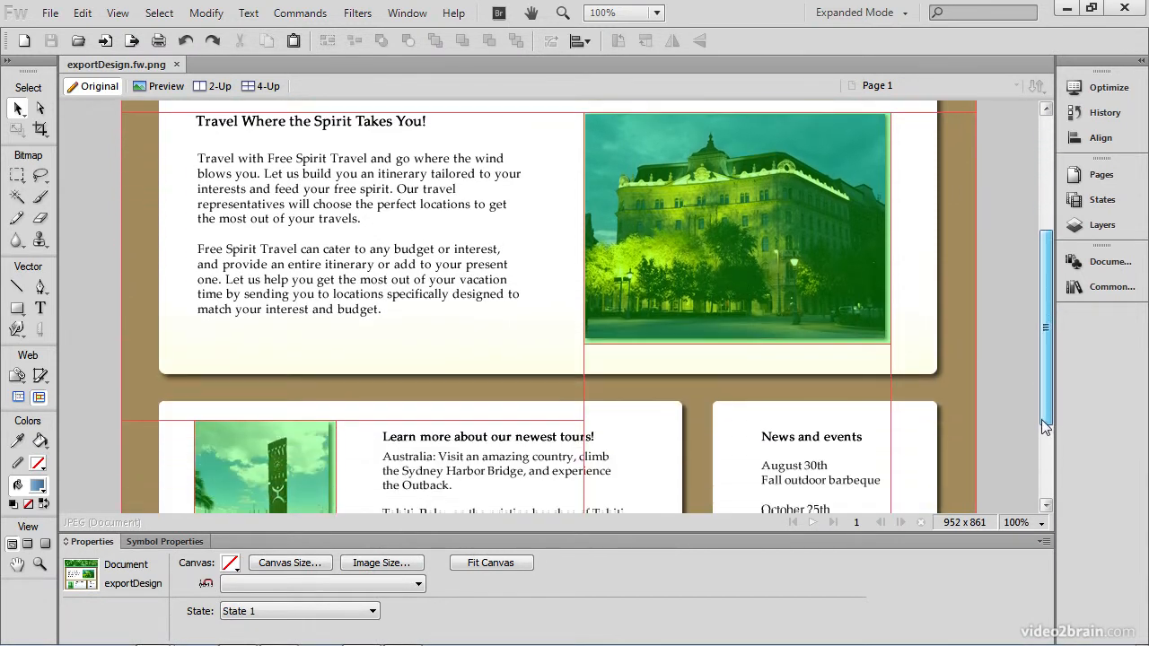
{"action": "scroll", "scroll_direction": "down", "scroll_amount": 3}
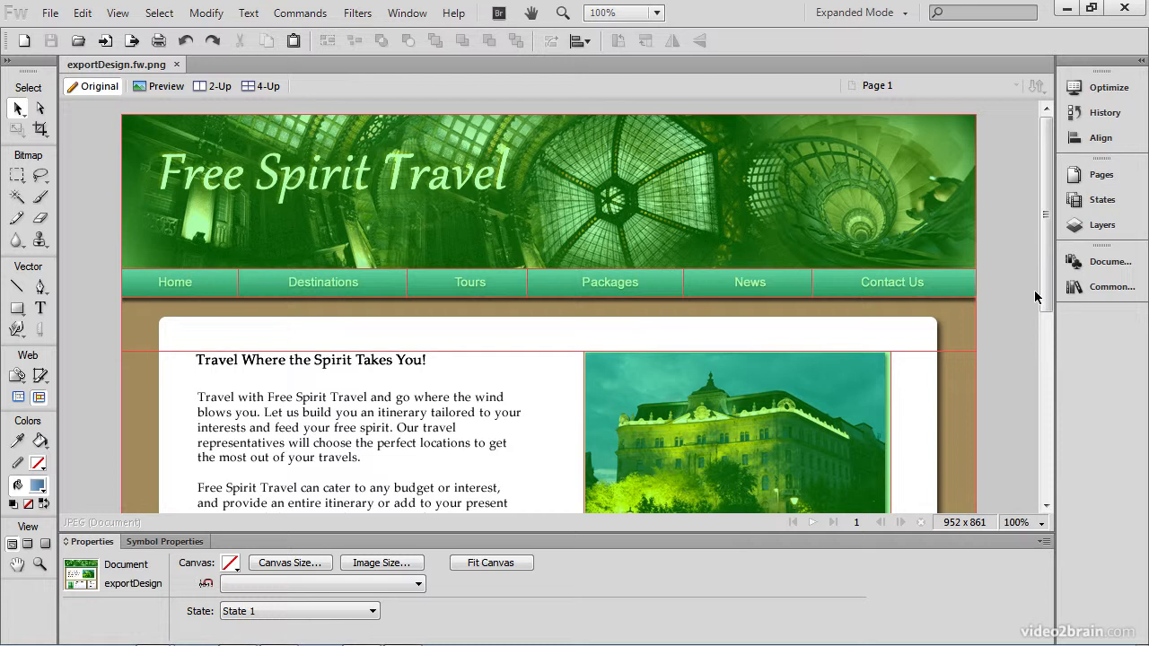
{"action": "mouse_move", "coordinate": [1013, 337]}
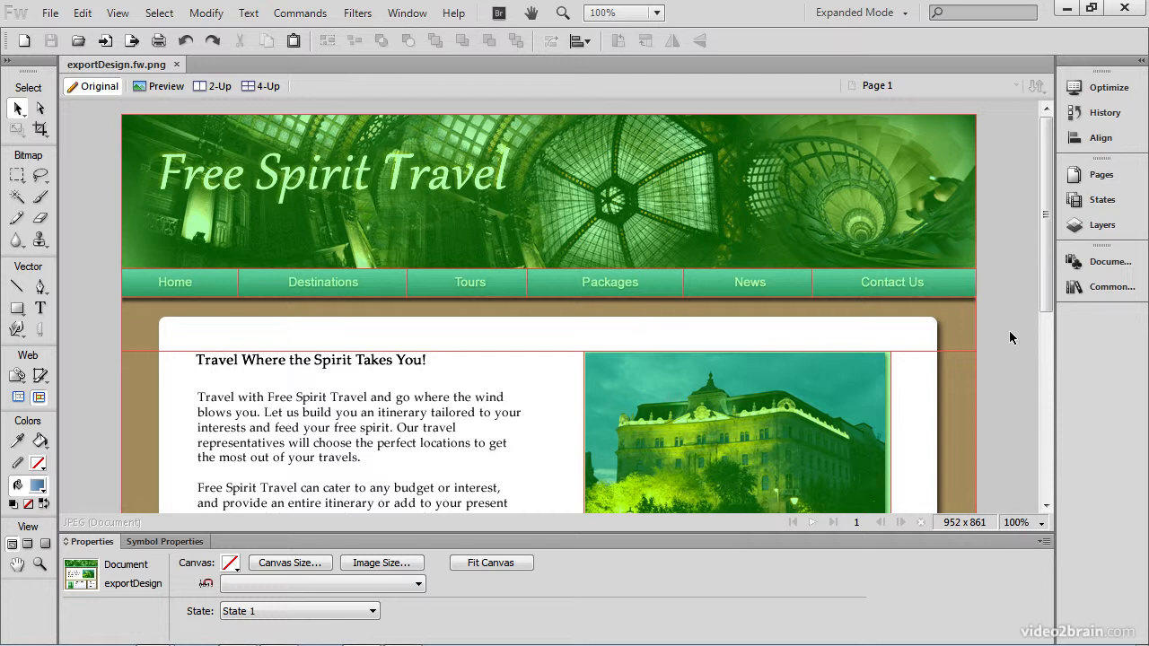
{"action": "mouse_move", "coordinate": [584, 312]}
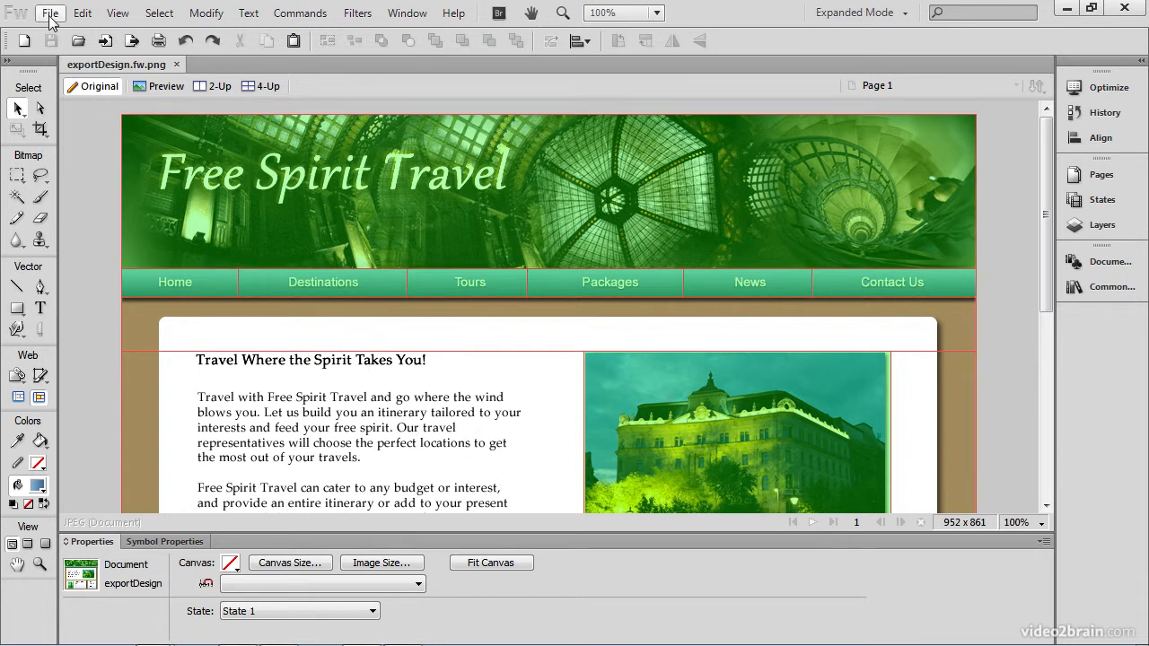
{"action": "left_click", "coordinate": [50, 13]}
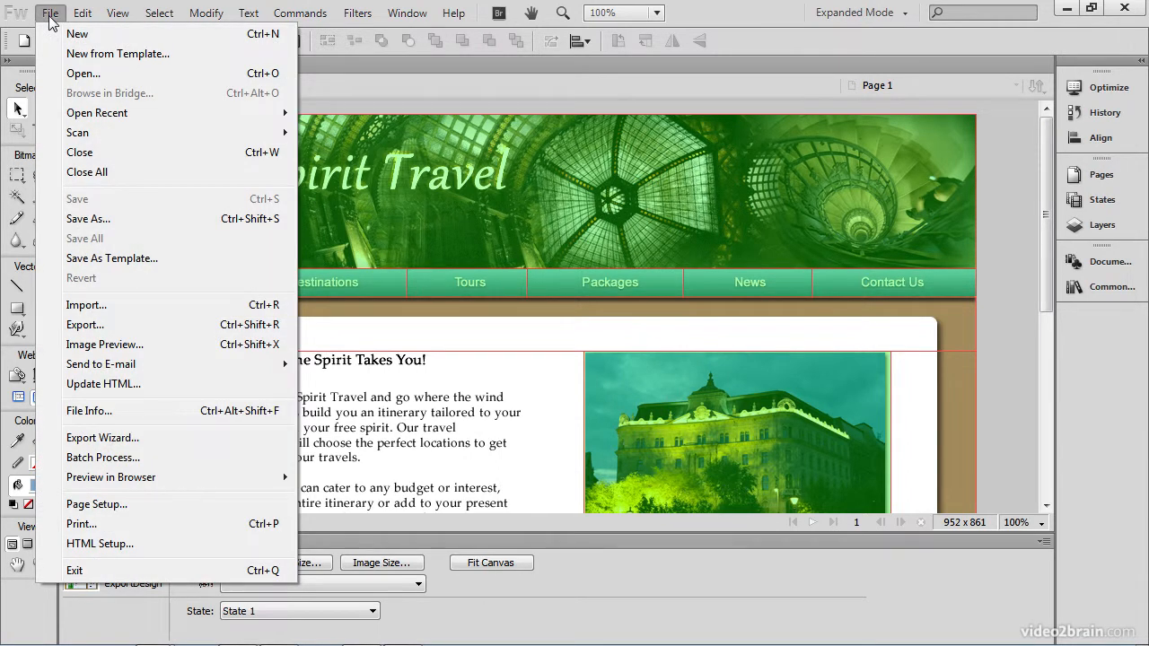
{"action": "mouse_move", "coordinate": [111, 259]}
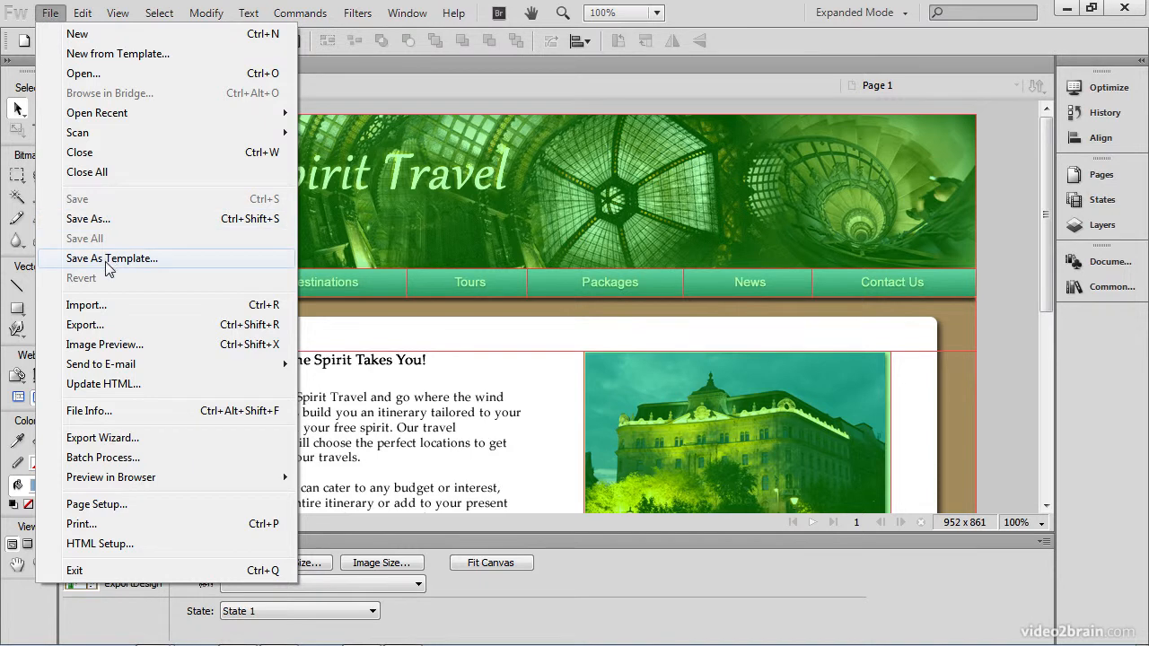
{"action": "mouse_move", "coordinate": [86, 323]}
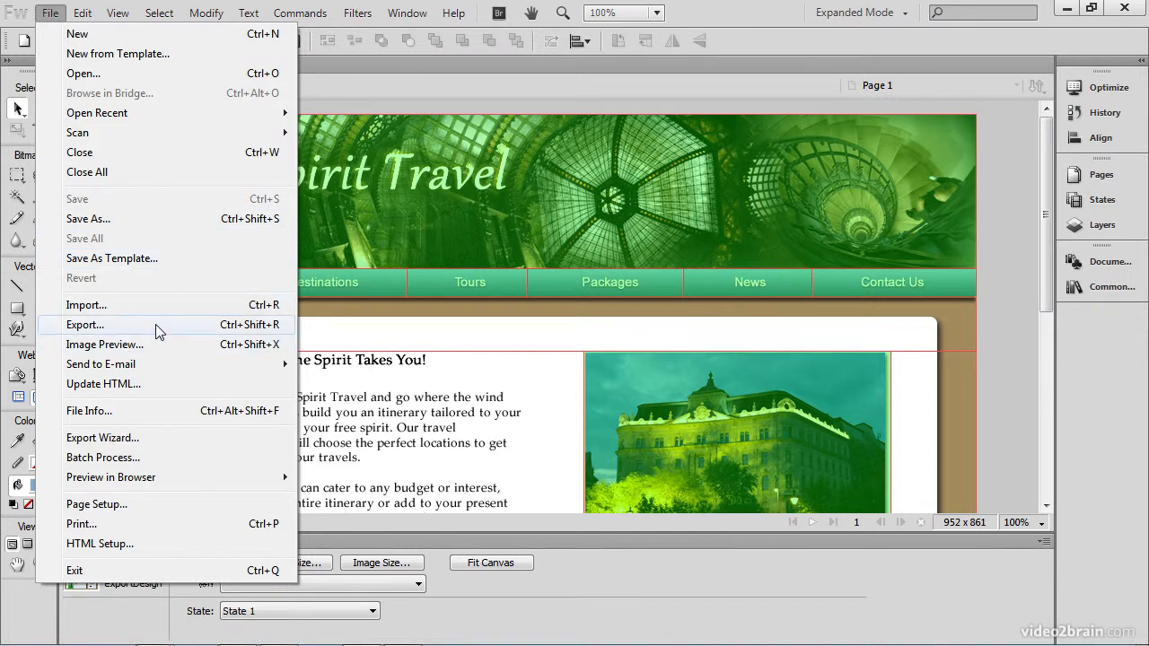
{"action": "left_click", "coordinate": [86, 324]}
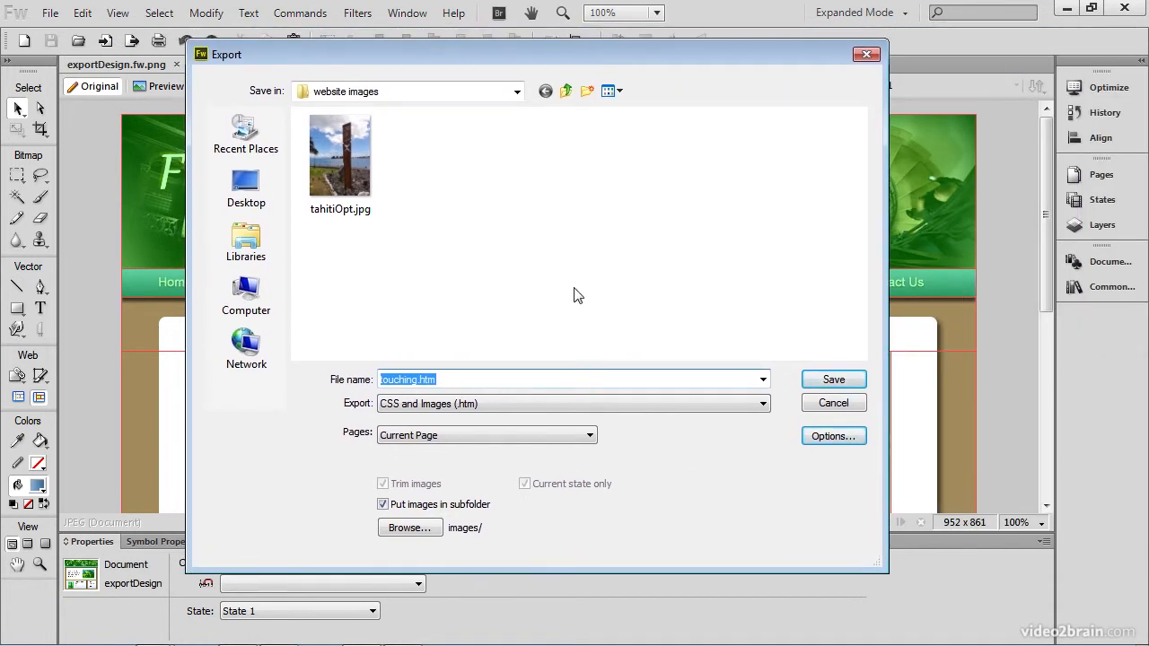
{"action": "mouse_move", "coordinate": [424, 528]}
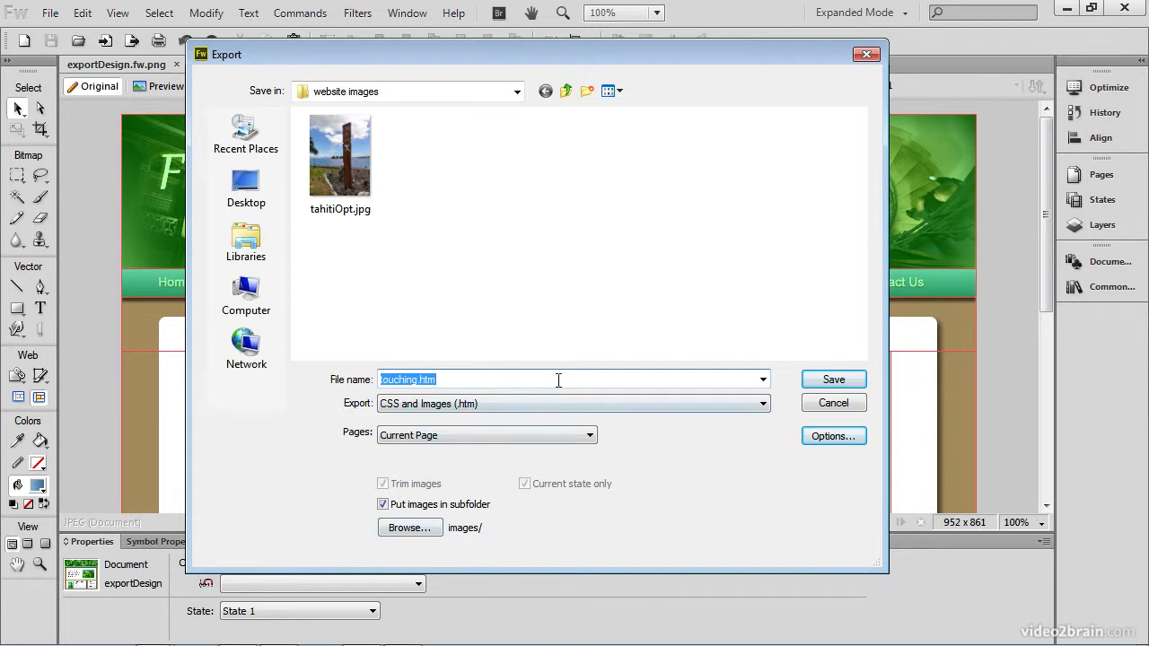
{"action": "mouse_move", "coordinate": [556, 521]}
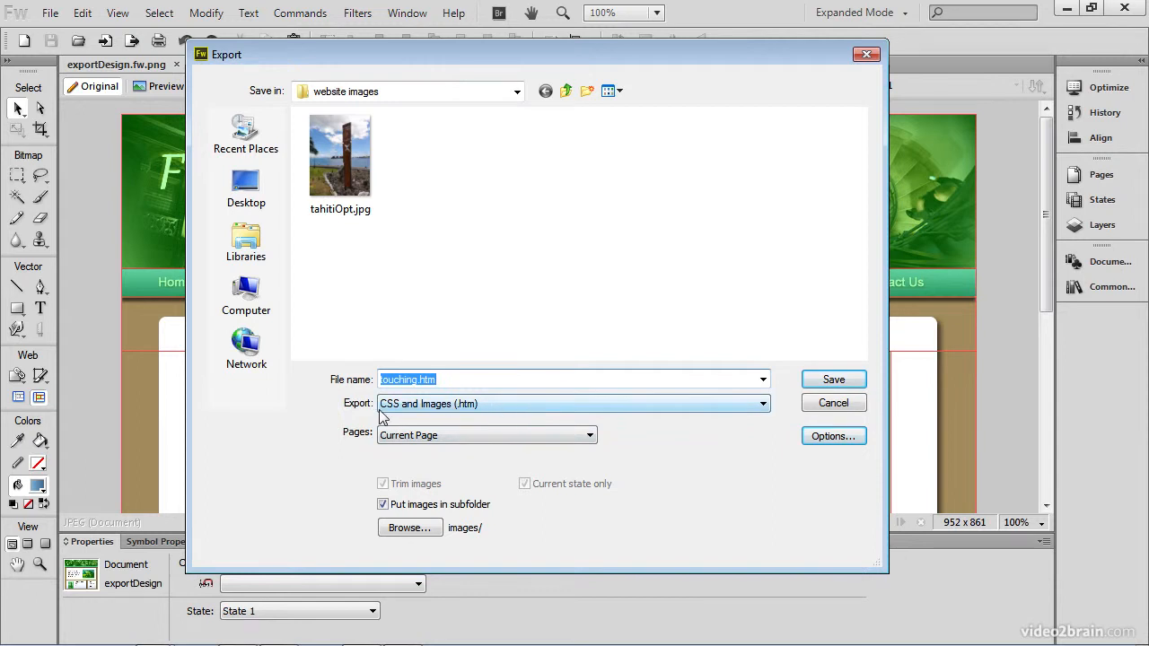
{"action": "mouse_move", "coordinate": [467, 380]}
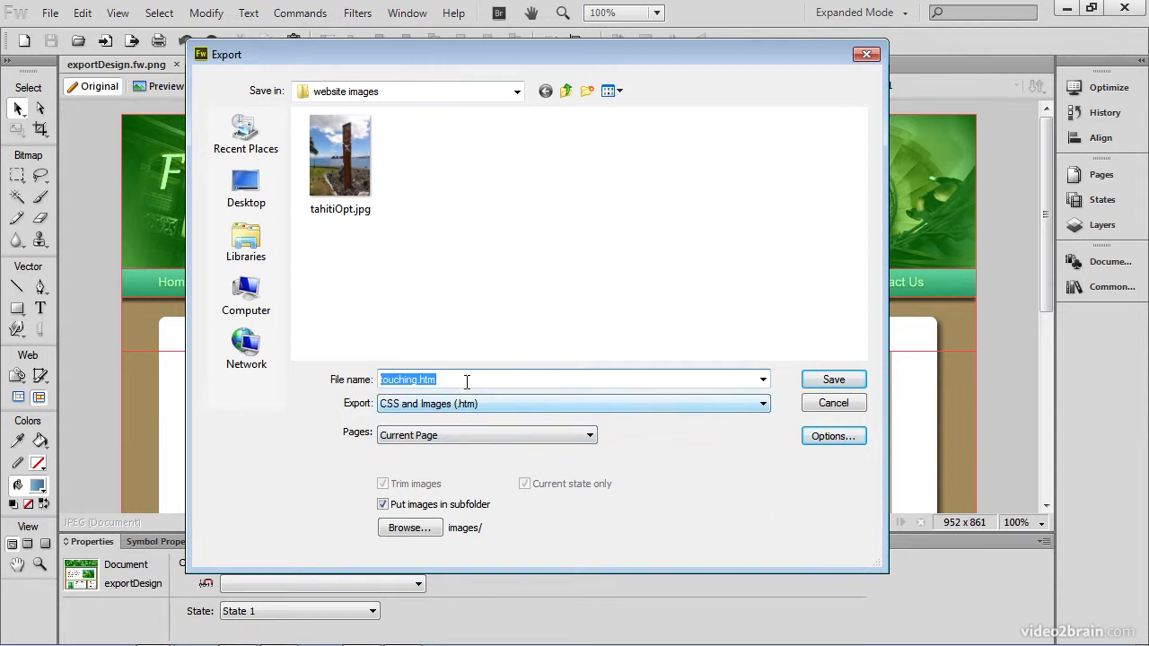
- Create an exportDesign folder inside course files-begin and make it the export destination
{"action": "left_click", "coordinate": [566, 90]}
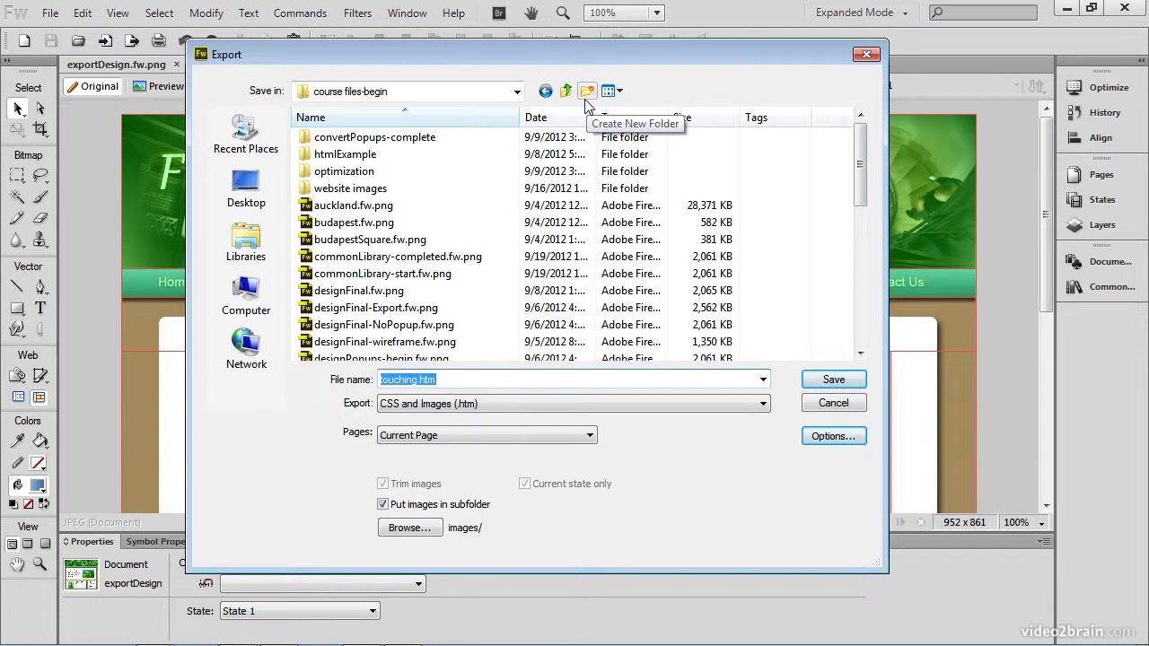
{"action": "mouse_move", "coordinate": [589, 106]}
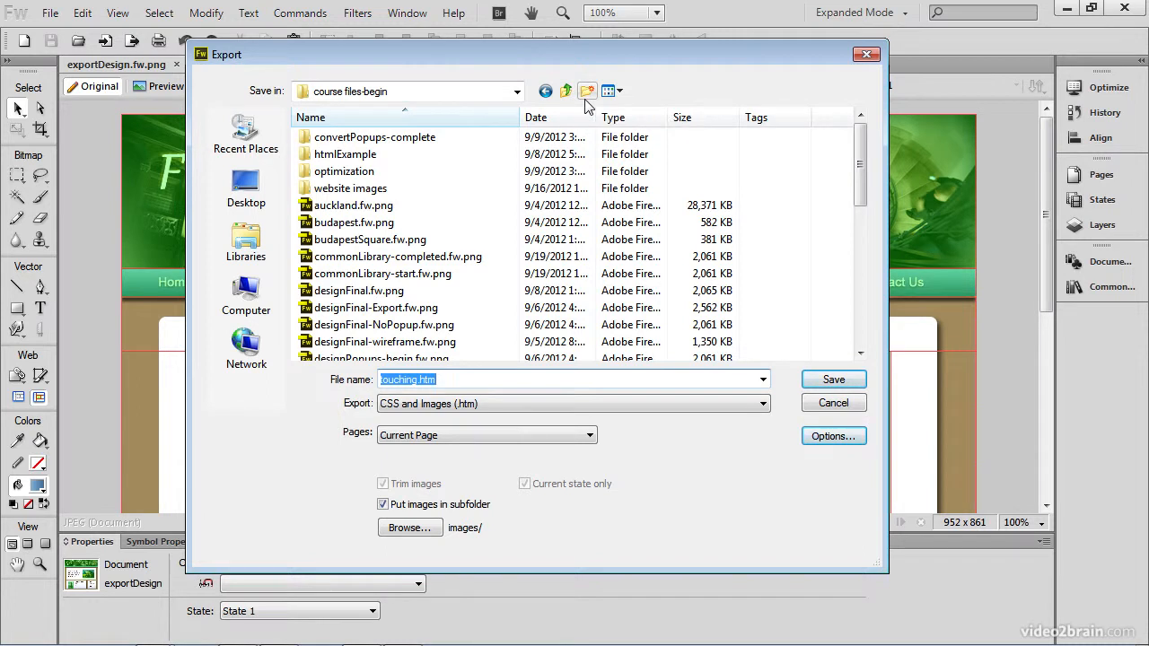
{"action": "left_click", "coordinate": [587, 90]}
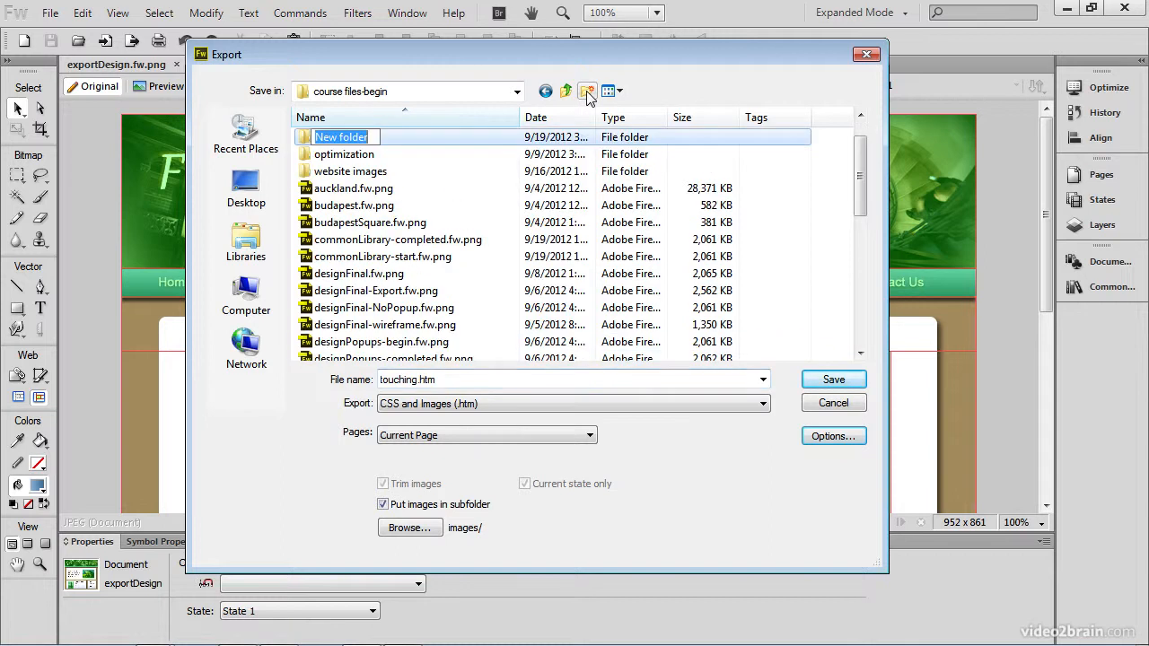
{"action": "mouse_move", "coordinate": [788, 219]}
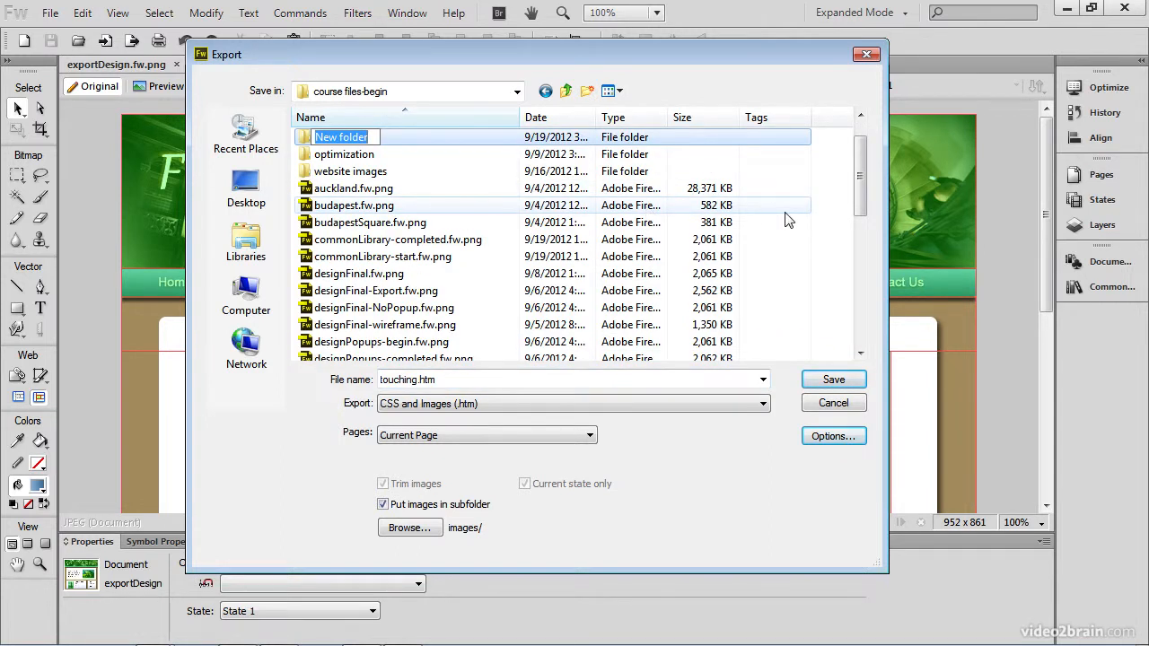
{"action": "type", "text": "exportDesign"}
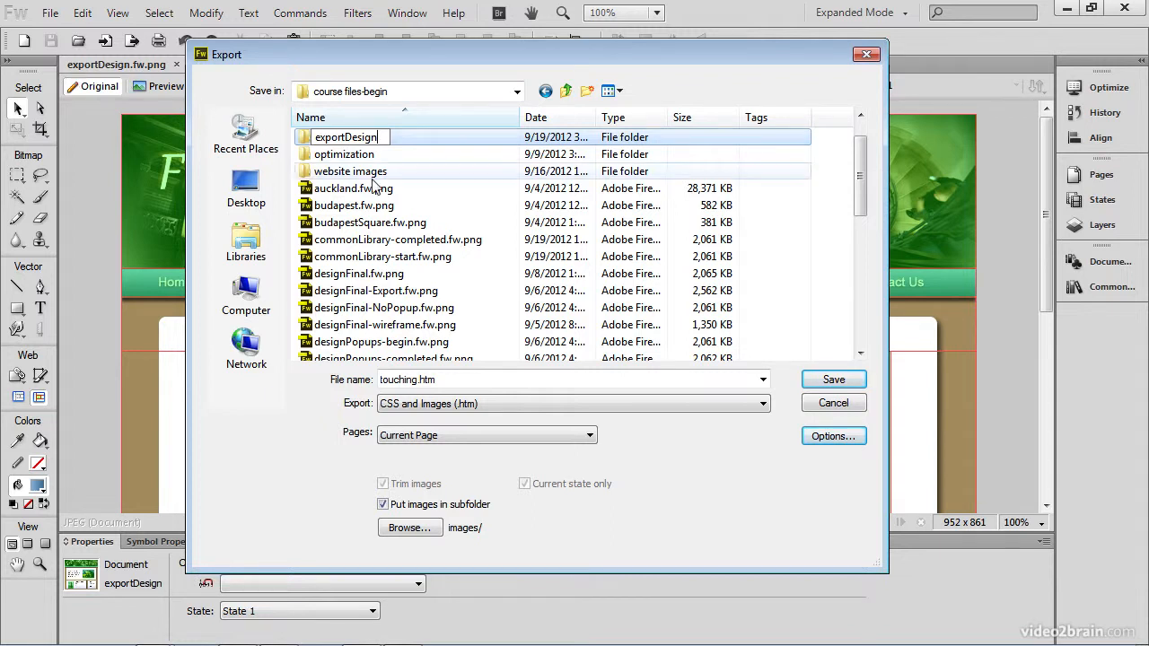
{"action": "mouse_move", "coordinate": [442, 183]}
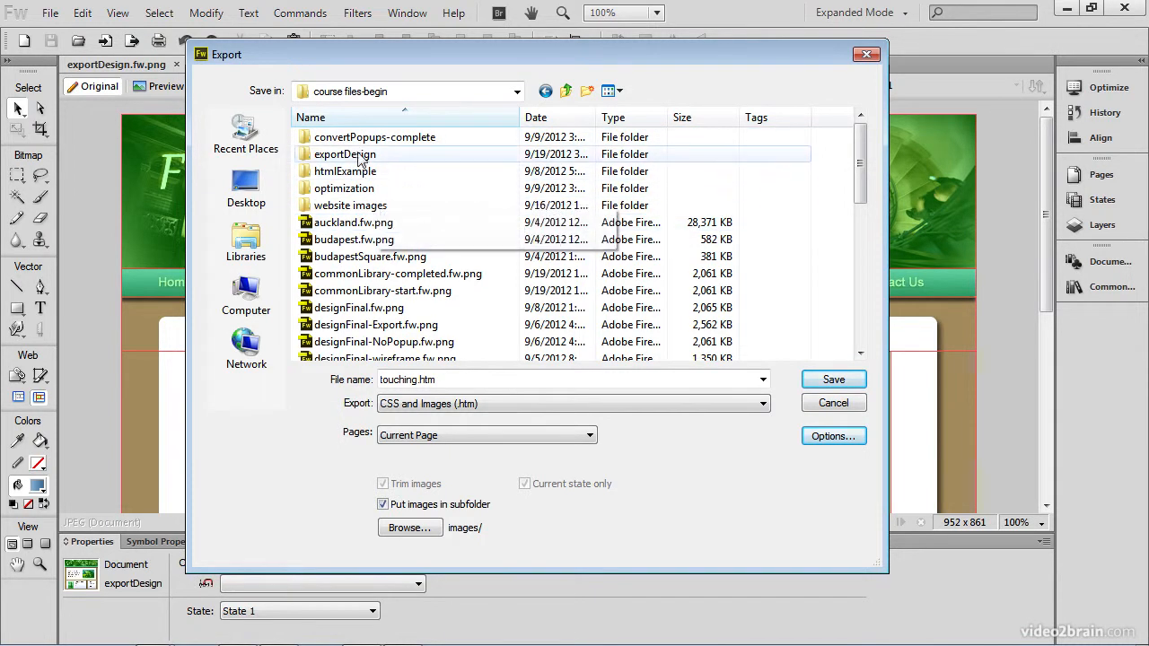
{"action": "double_click", "coordinate": [345, 154]}
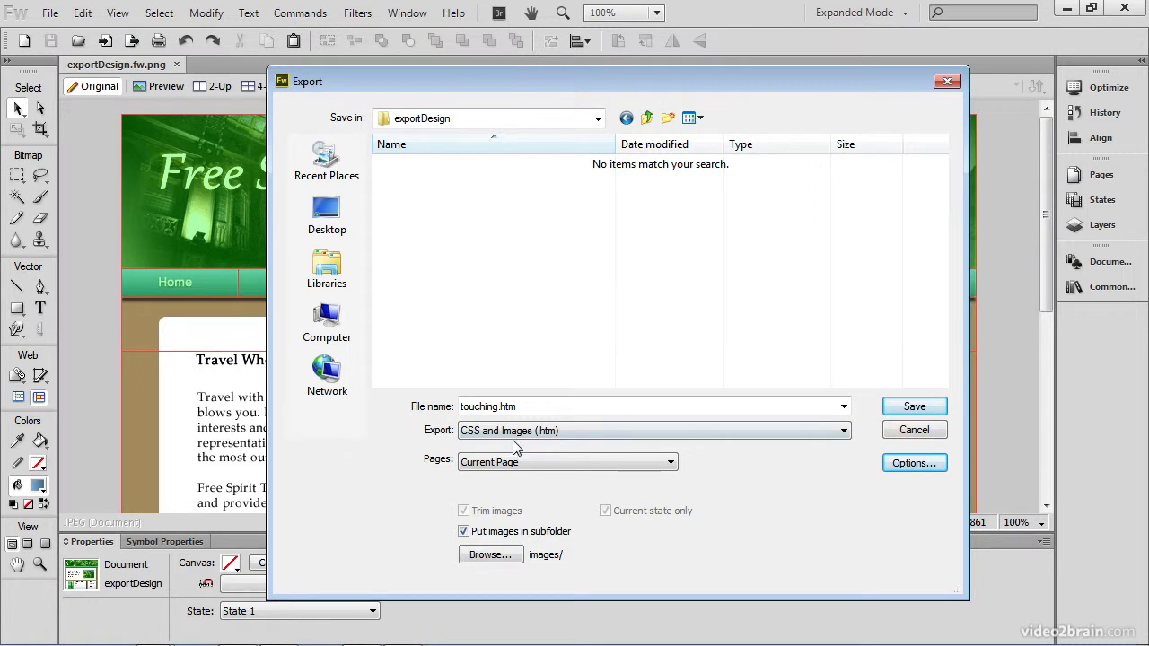
- Rename the export file from touching.htm to exportDesign.htm and show the export format list
{"action": "left_click", "coordinate": [650, 431]}
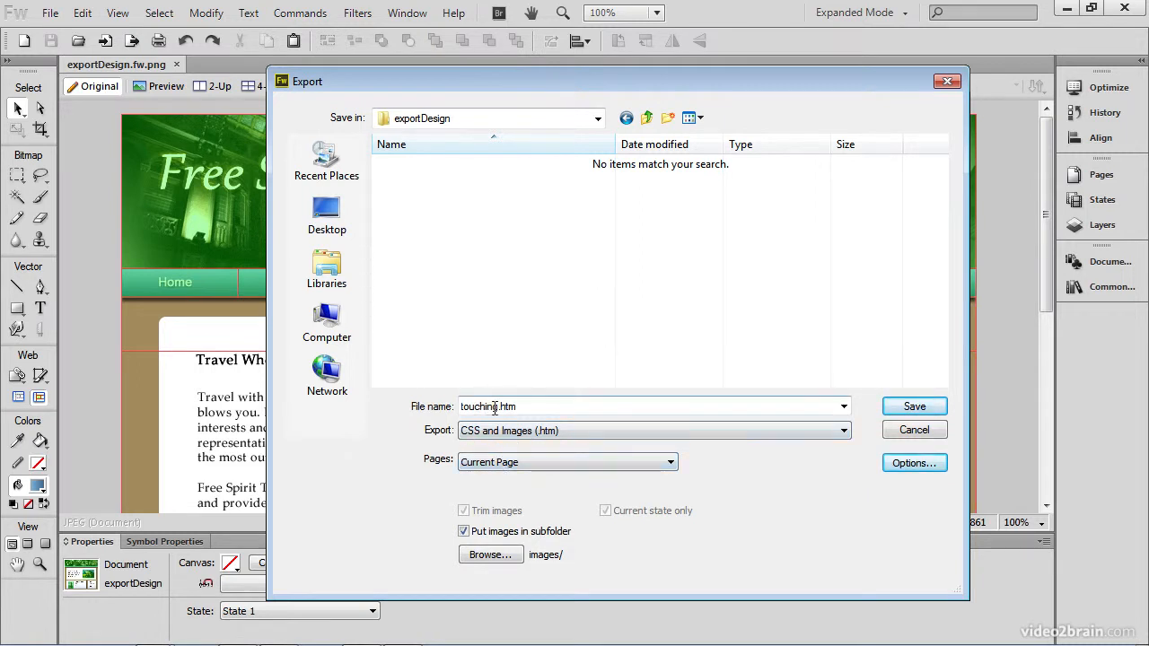
{"action": "double_click", "coordinate": [481, 405]}
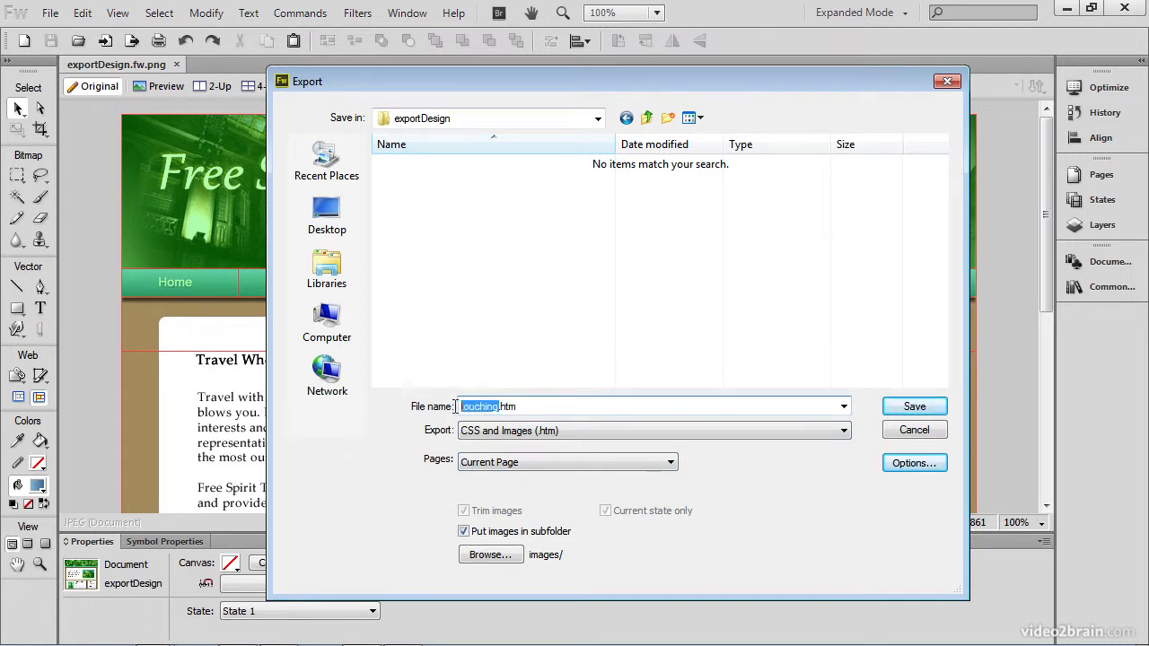
{"action": "type", "text": "exportDesig"}
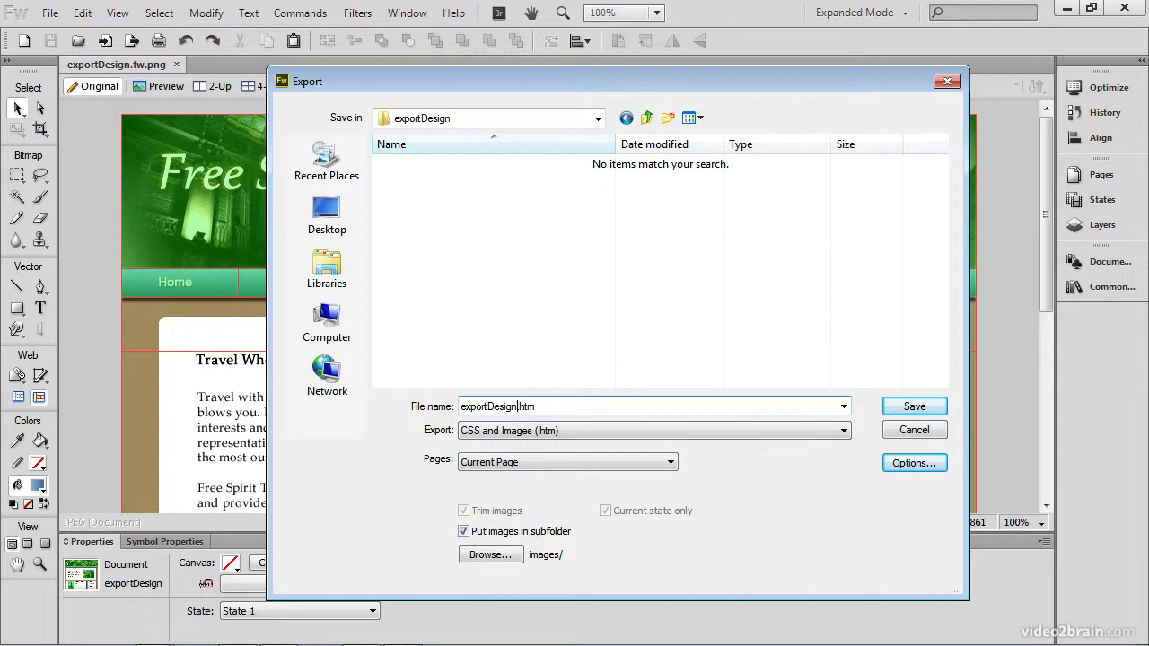
{"action": "mouse_move", "coordinate": [452, 412]}
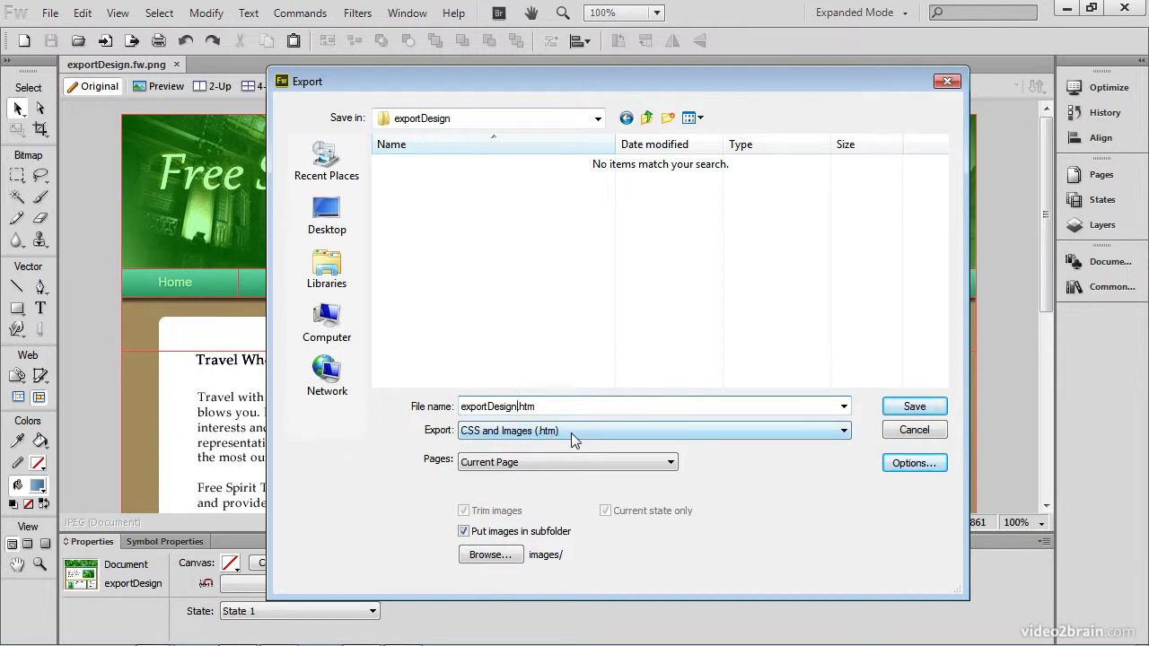
{"action": "left_click", "coordinate": [842, 431]}
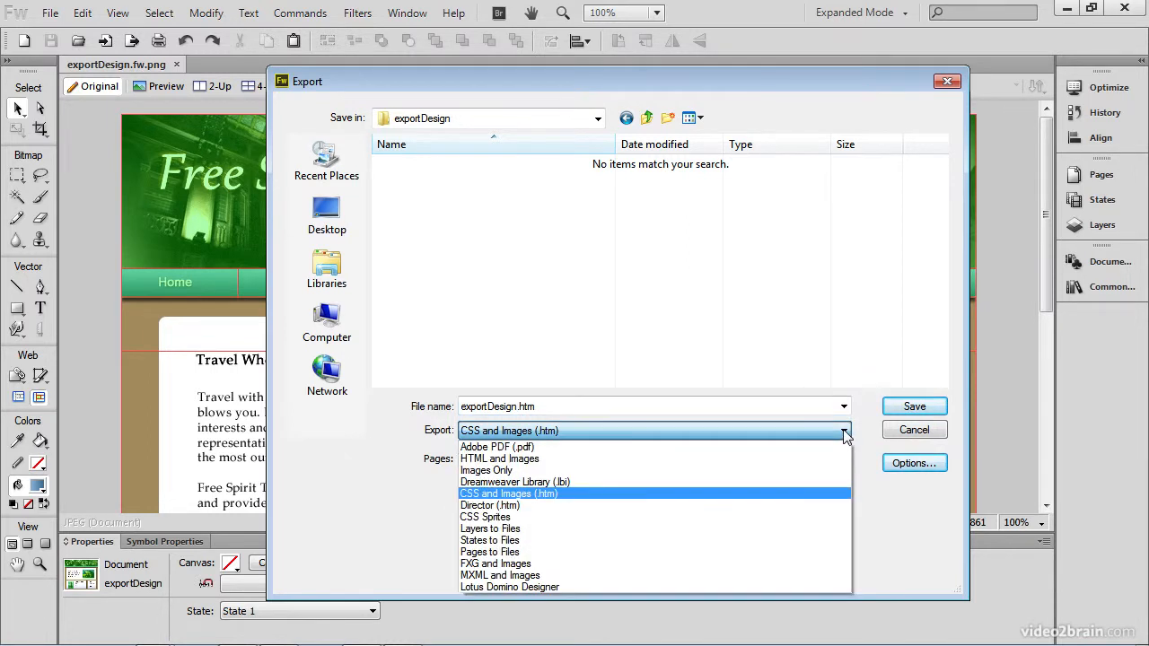
{"action": "mouse_move", "coordinate": [592, 435]}
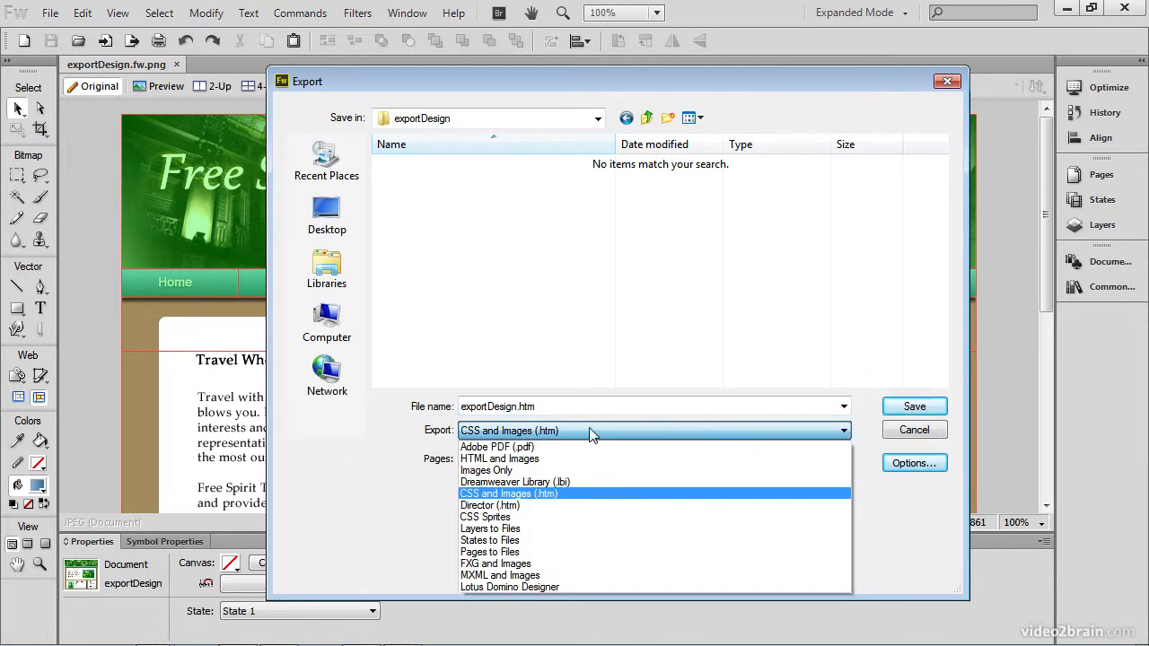
{"action": "mouse_move", "coordinate": [469, 503]}
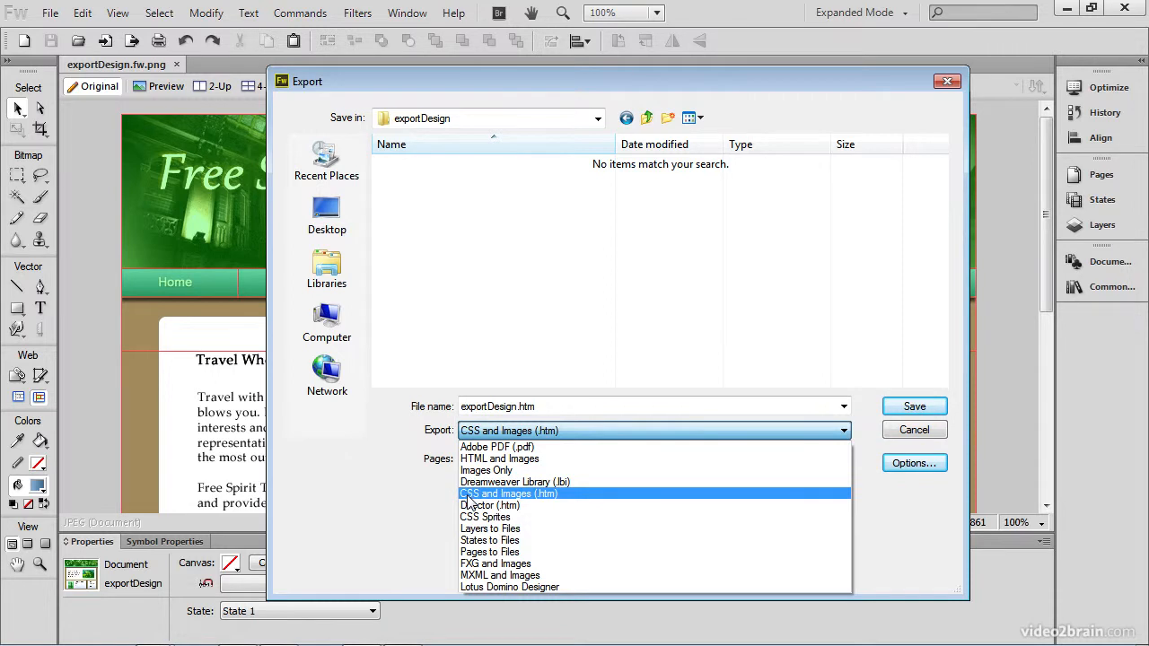
{"action": "mouse_move", "coordinate": [614, 501]}
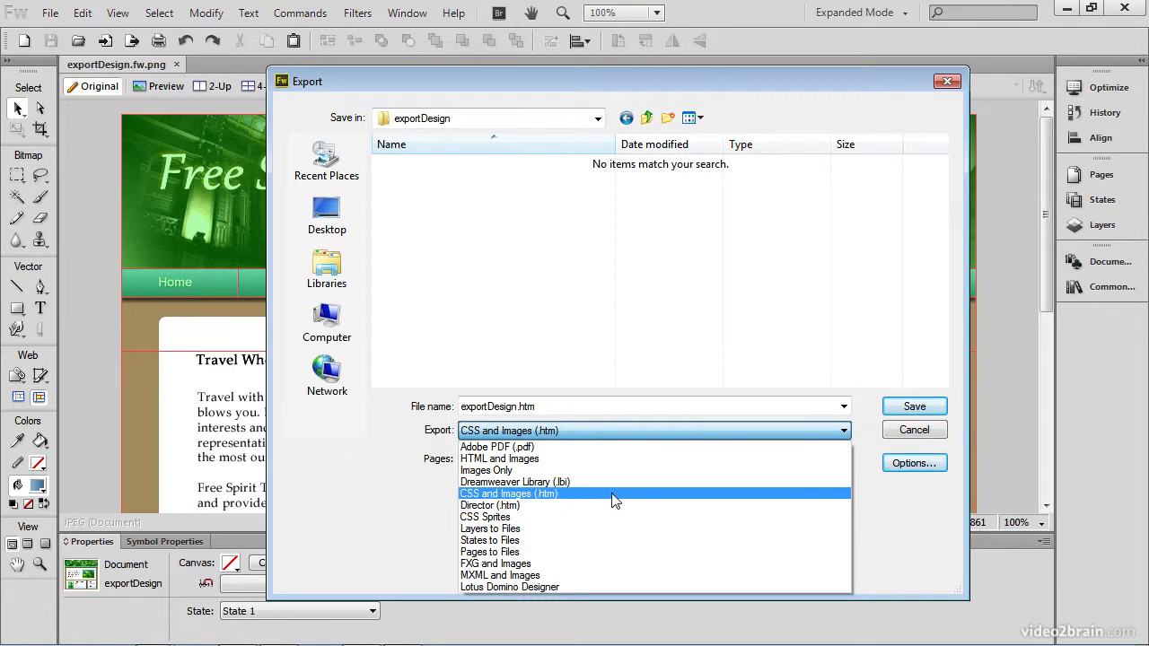
- Switch to HTML and Images with Slices set to None, confirming the ignored-slices warning
{"action": "left_click", "coordinate": [499, 460]}
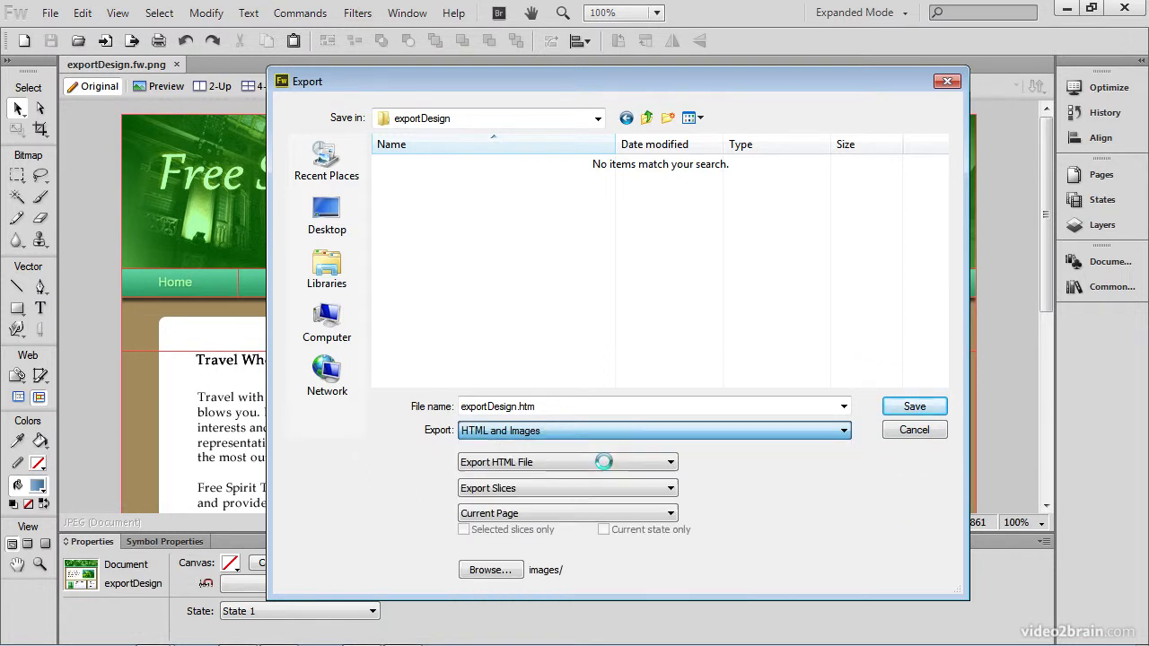
{"action": "left_click", "coordinate": [914, 405]}
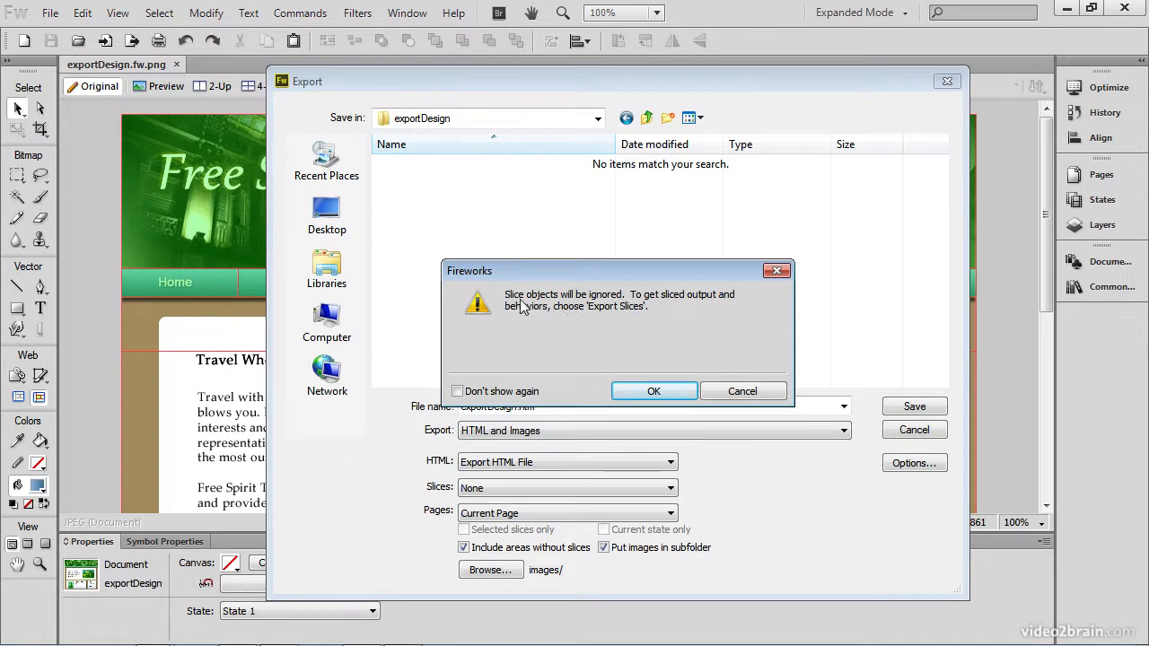
{"action": "mouse_move", "coordinate": [611, 305]}
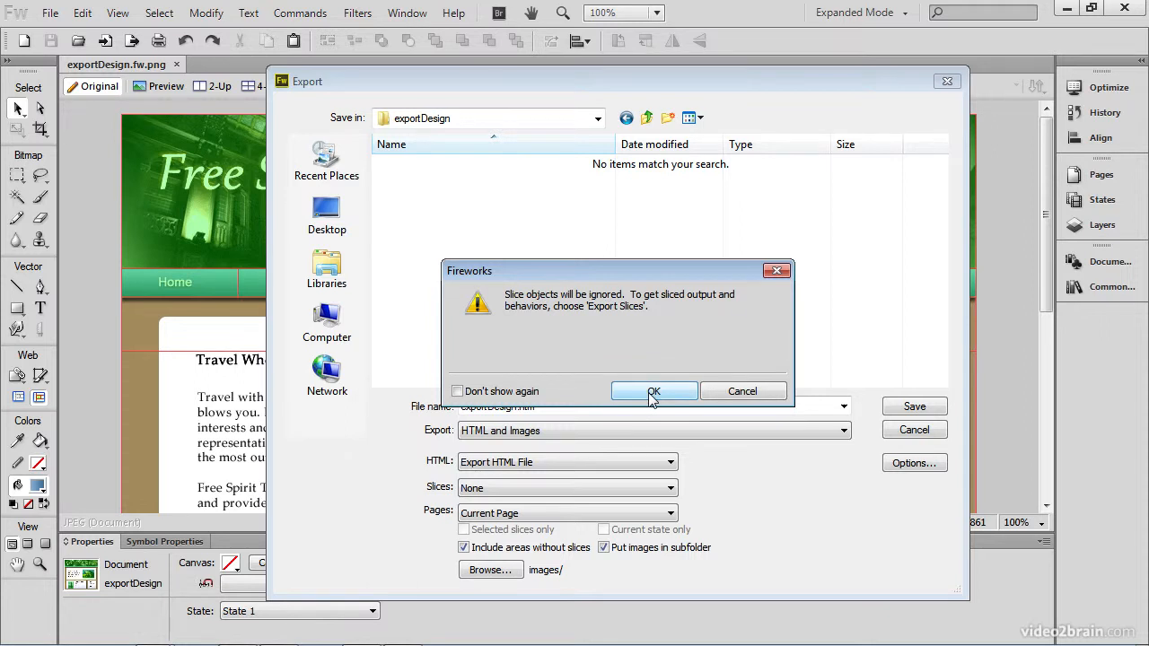
{"action": "left_click", "coordinate": [654, 392]}
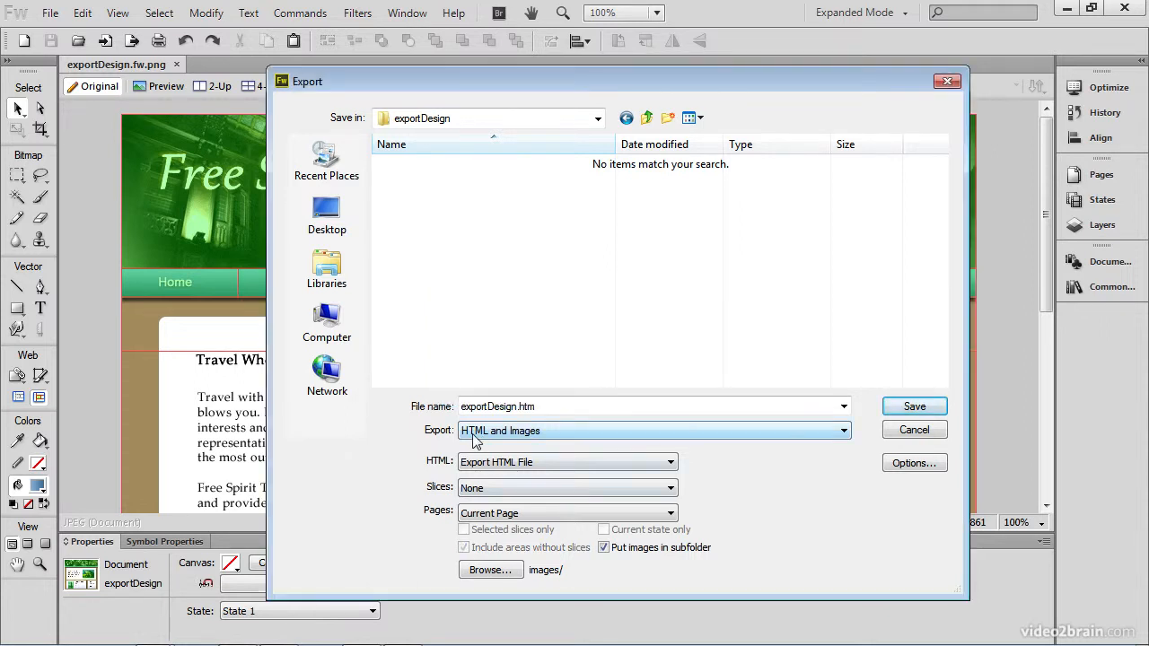
{"action": "mouse_move", "coordinate": [535, 440]}
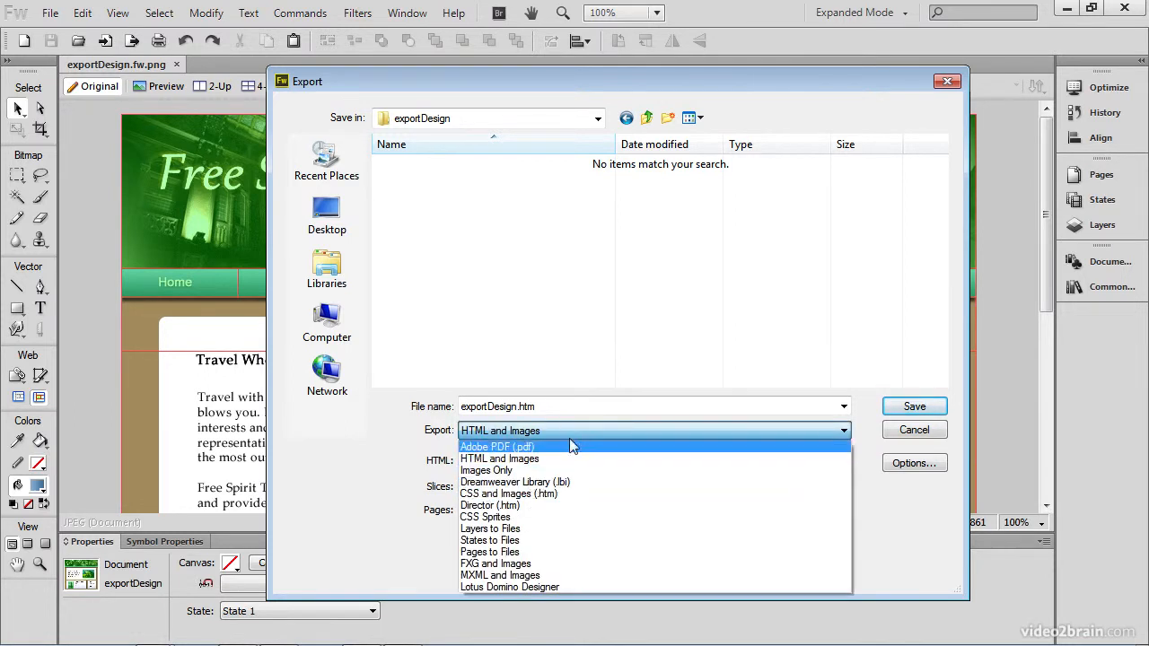
- Change the export type back to CSS and Images (.htm)
{"action": "left_click", "coordinate": [499, 460]}
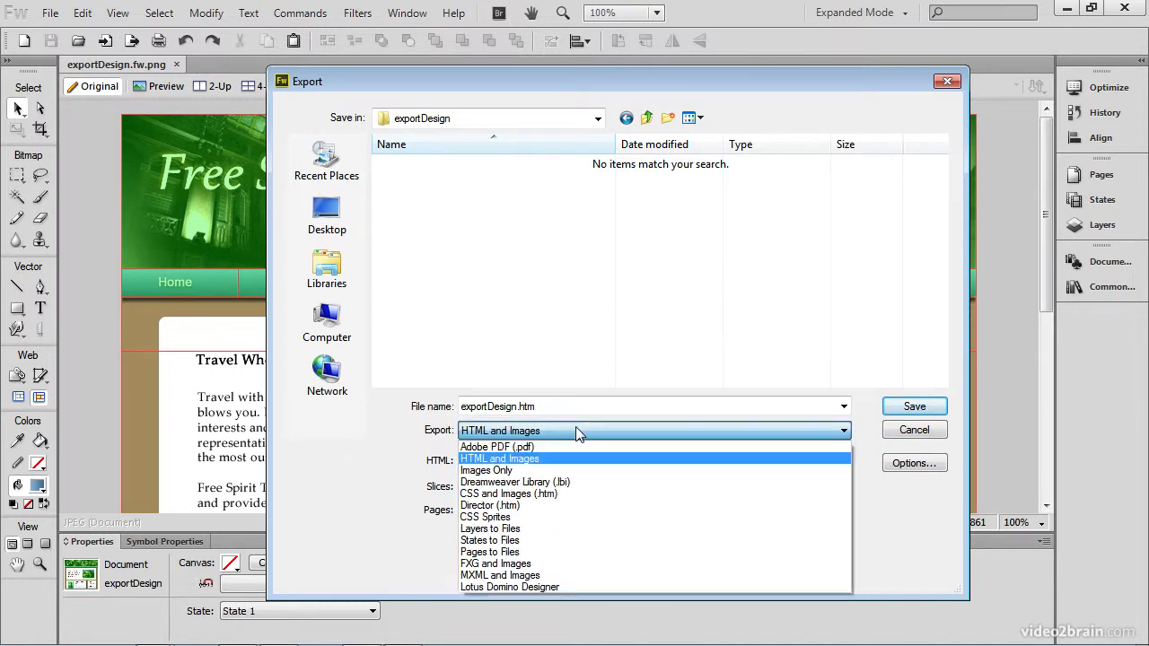
{"action": "left_click", "coordinate": [510, 494]}
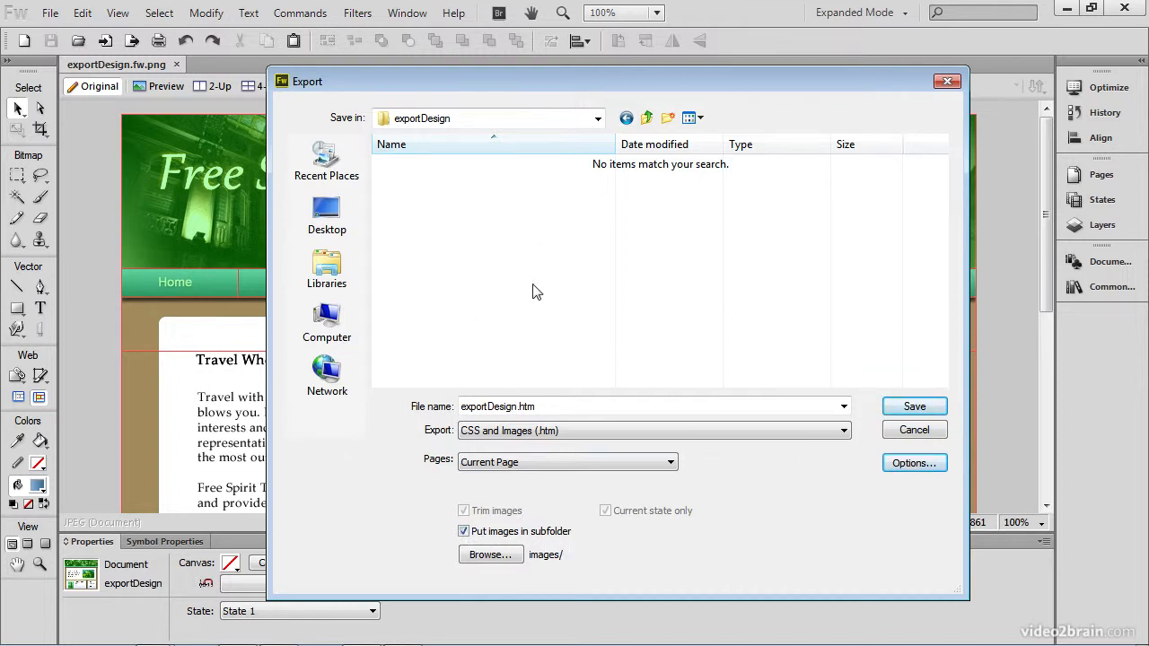
{"action": "mouse_move", "coordinate": [574, 291]}
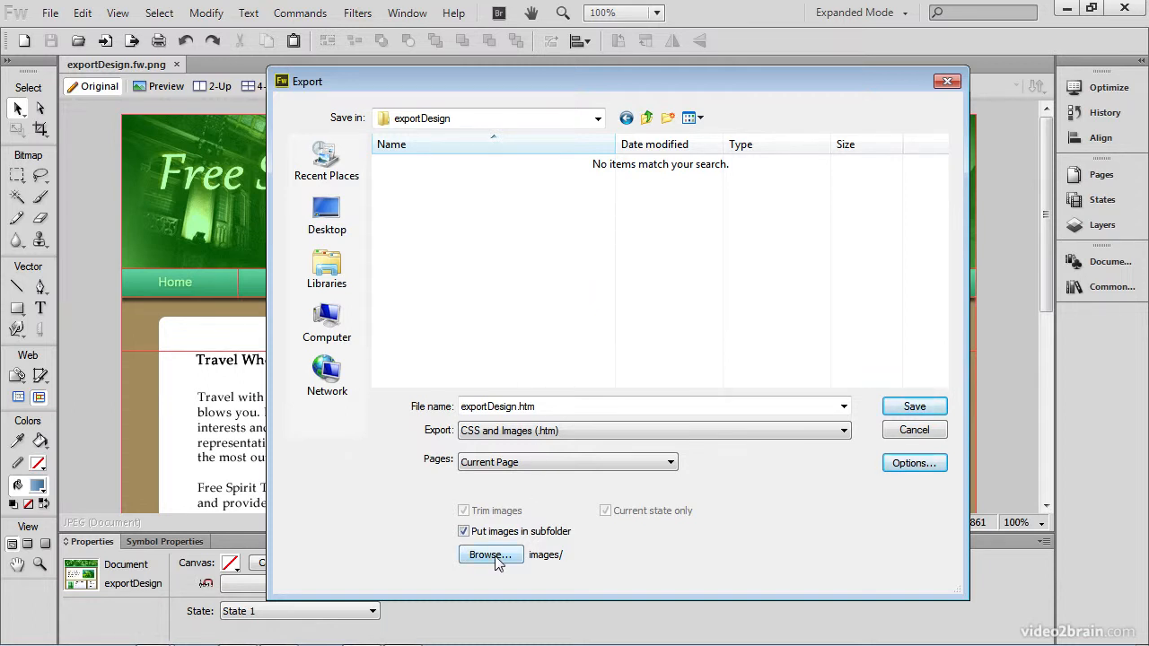
- Create an images folder inside exportDesign and select it as the images subfolder
{"action": "left_click", "coordinate": [490, 553]}
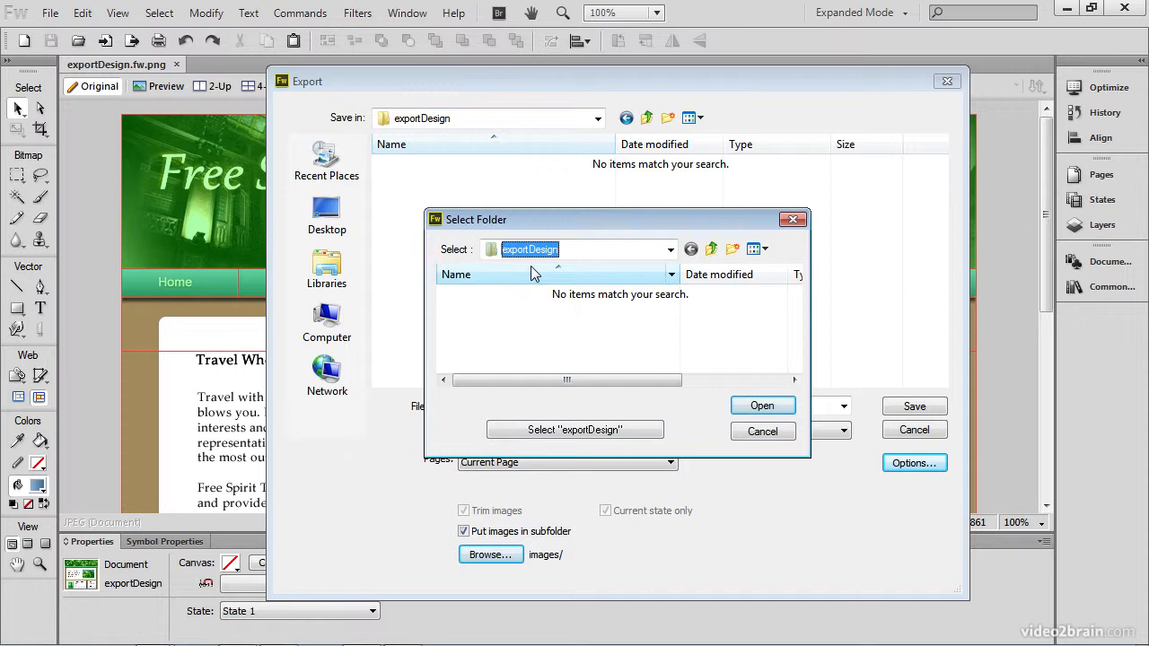
{"action": "left_click", "coordinate": [733, 250]}
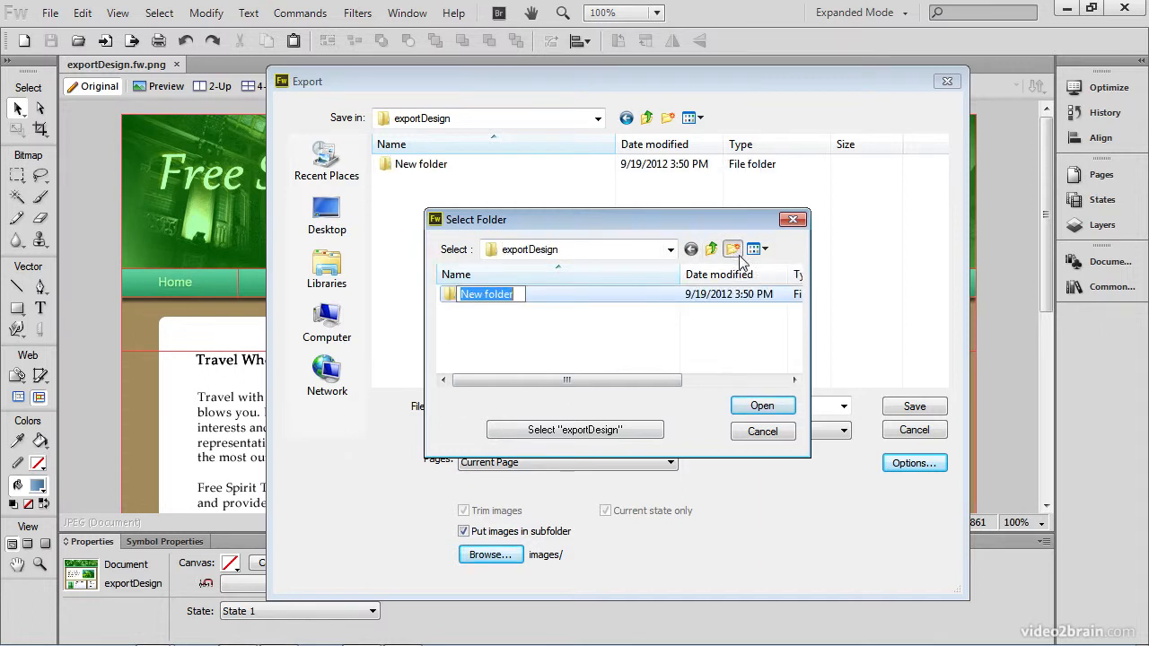
{"action": "type", "text": "i"}
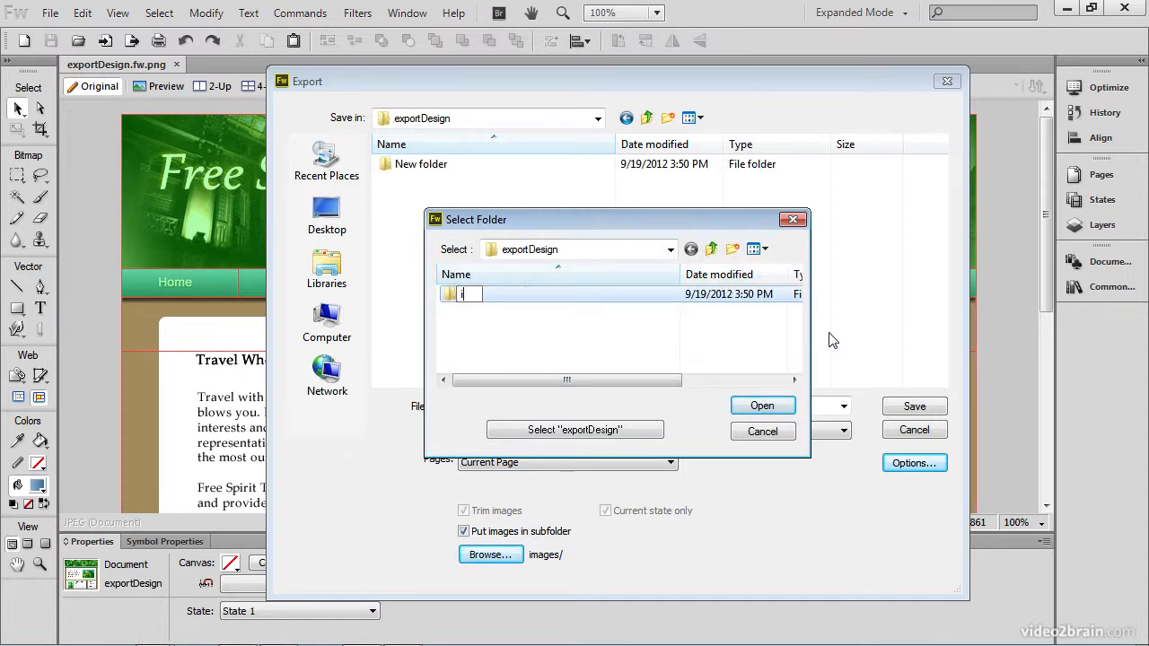
{"action": "type", "text": "images"}
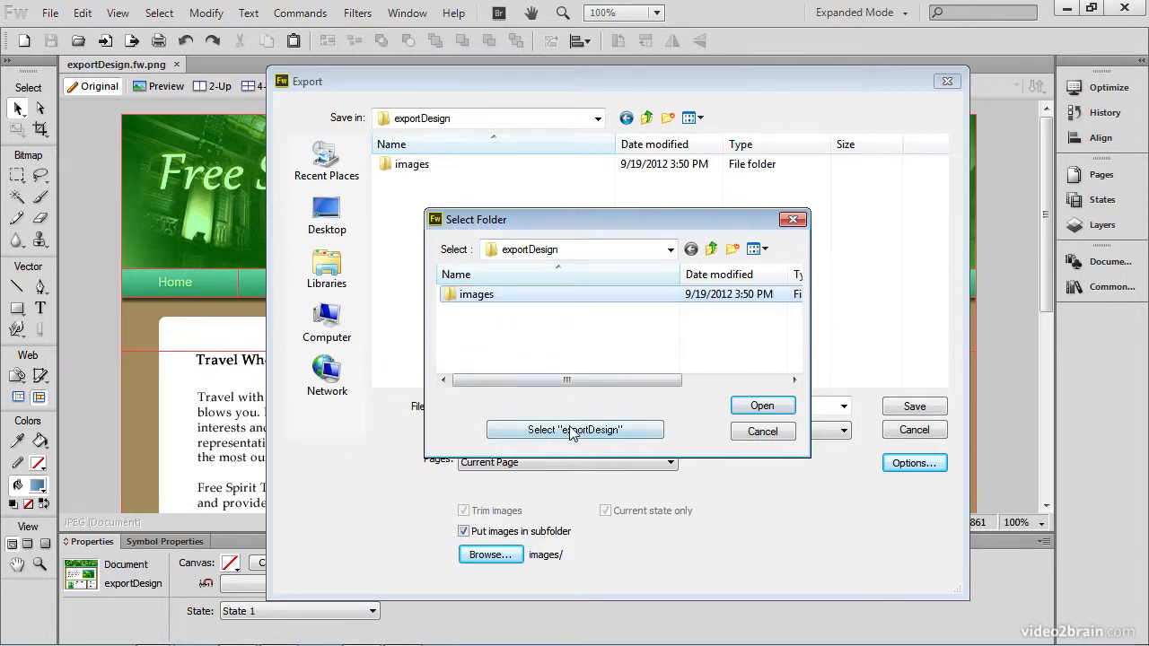
{"action": "double_click", "coordinate": [478, 294]}
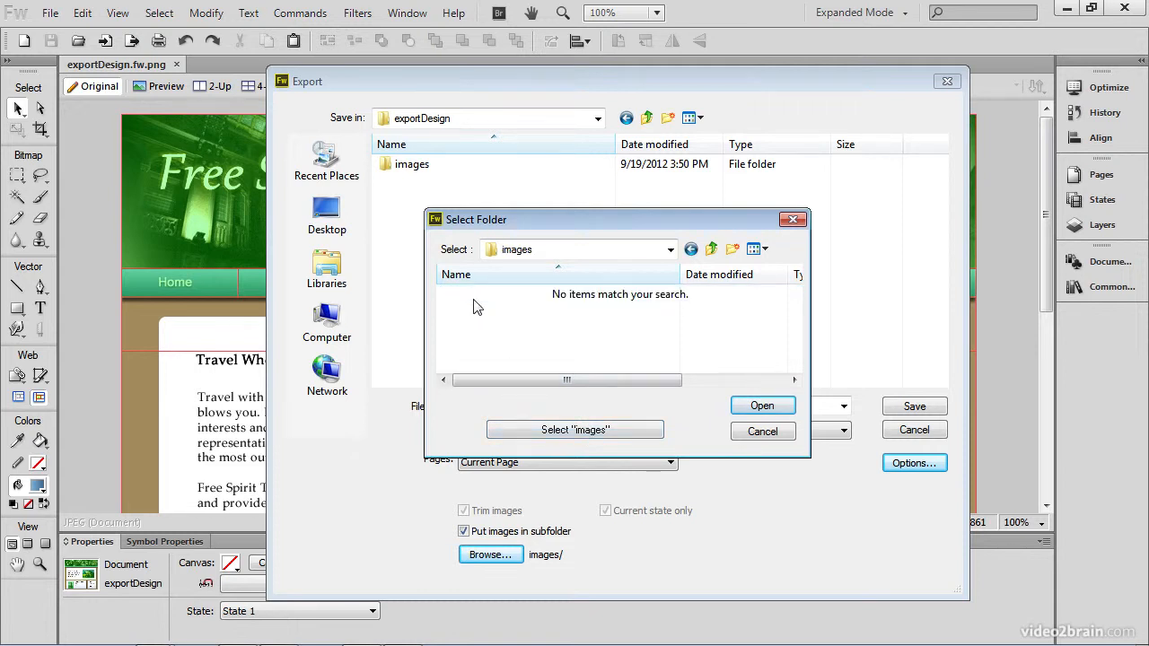
{"action": "left_click", "coordinate": [762, 430]}
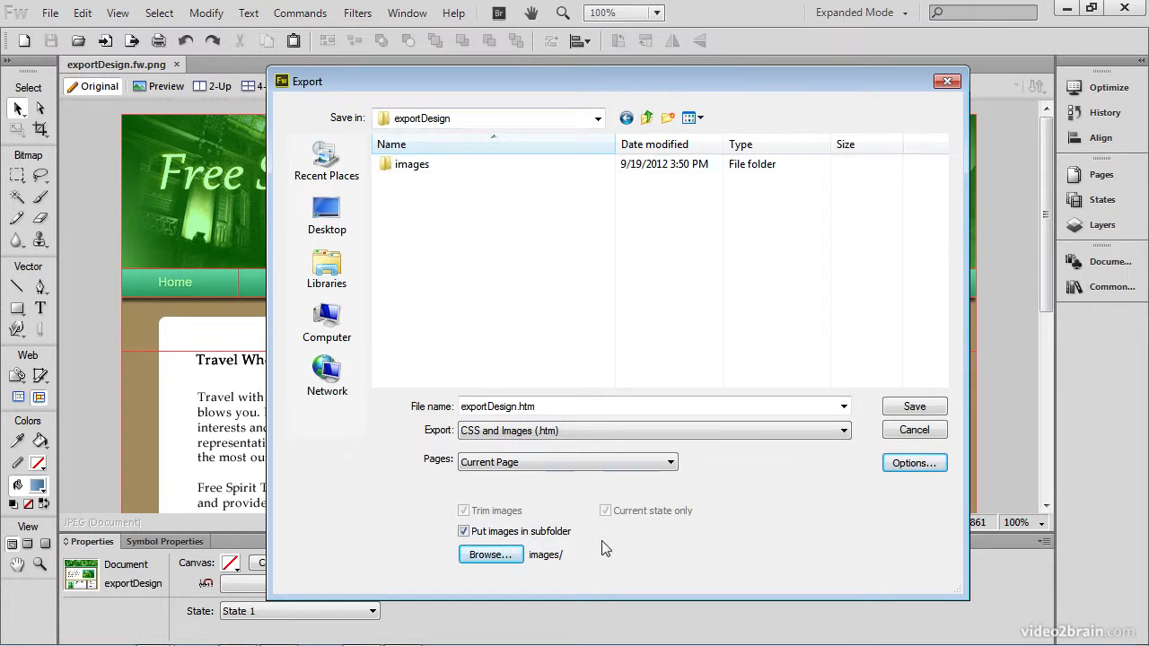
{"action": "mouse_move", "coordinate": [551, 572]}
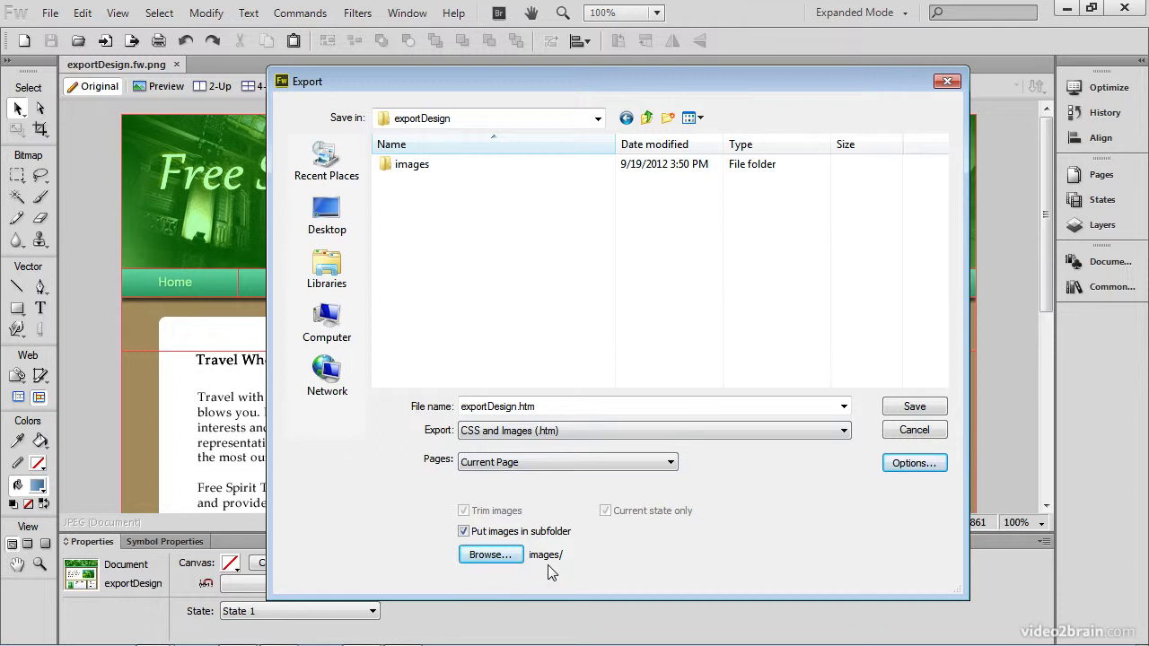
{"action": "left_click", "coordinate": [413, 163]}
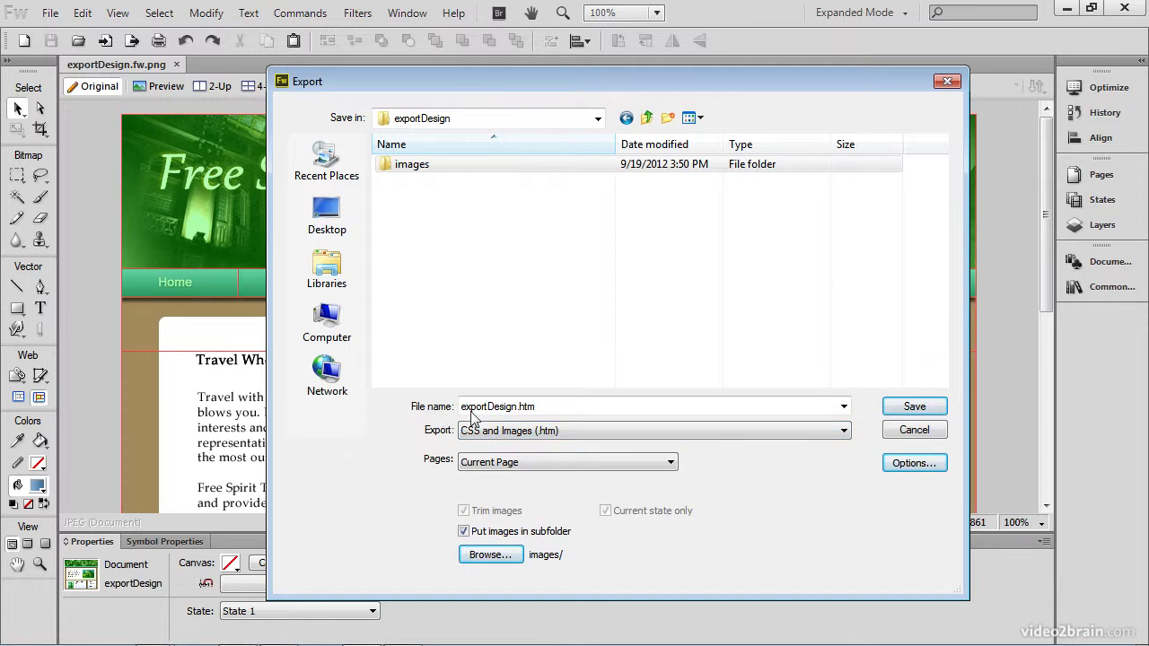
{"action": "left_click", "coordinate": [549, 406]}
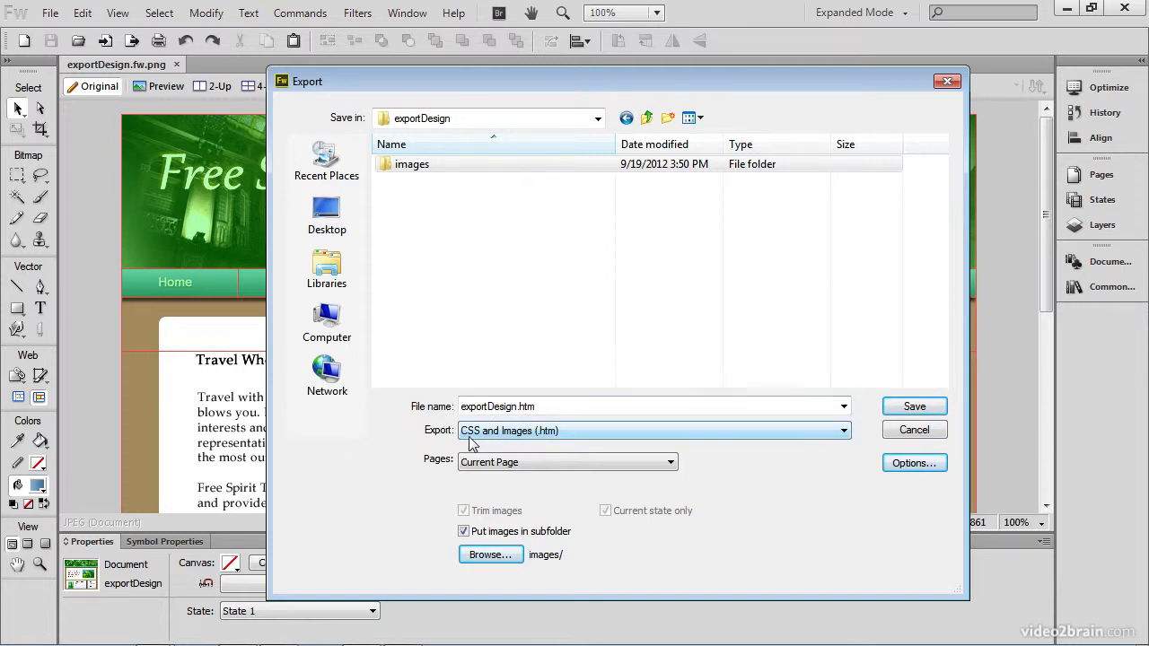
{"action": "mouse_move", "coordinate": [530, 445]}
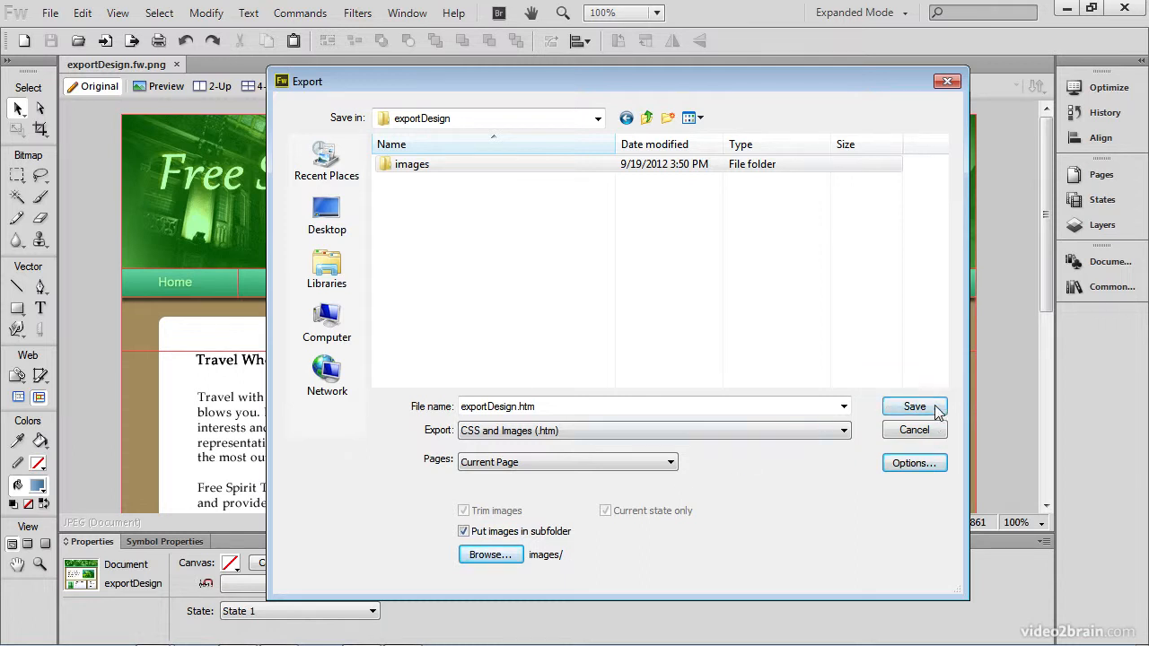
- Run the CSS and Images export and accept the navBar/homenav overlap absolute-positioning warning
{"action": "left_click", "coordinate": [914, 405]}
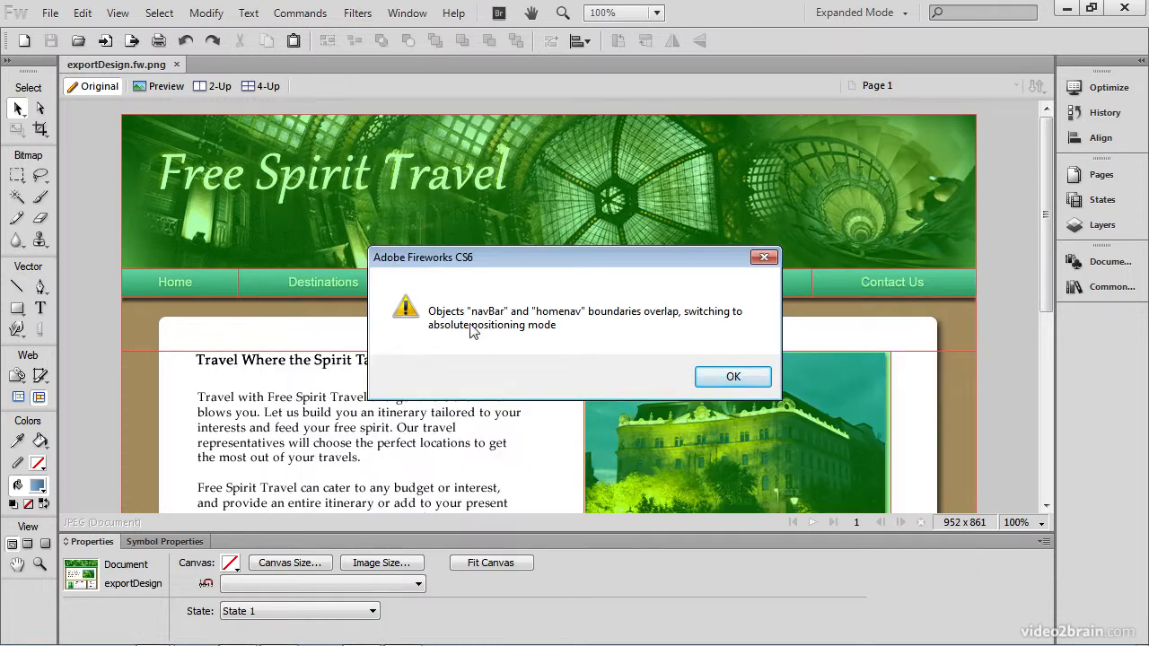
{"action": "mouse_move", "coordinate": [625, 328]}
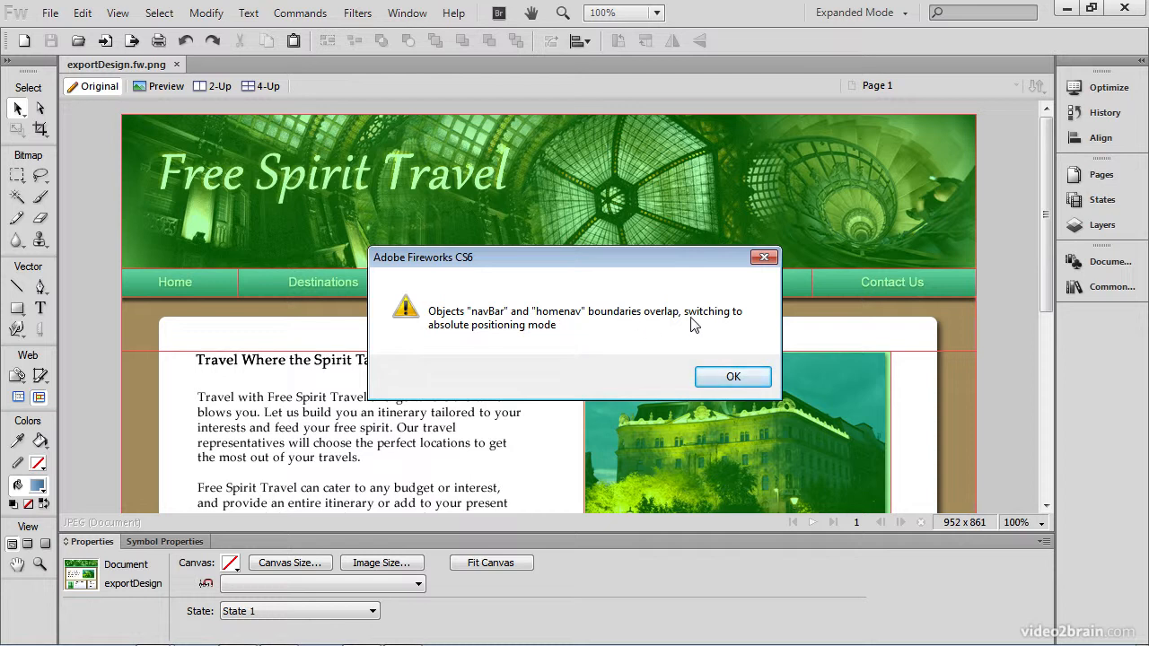
{"action": "mouse_move", "coordinate": [504, 336]}
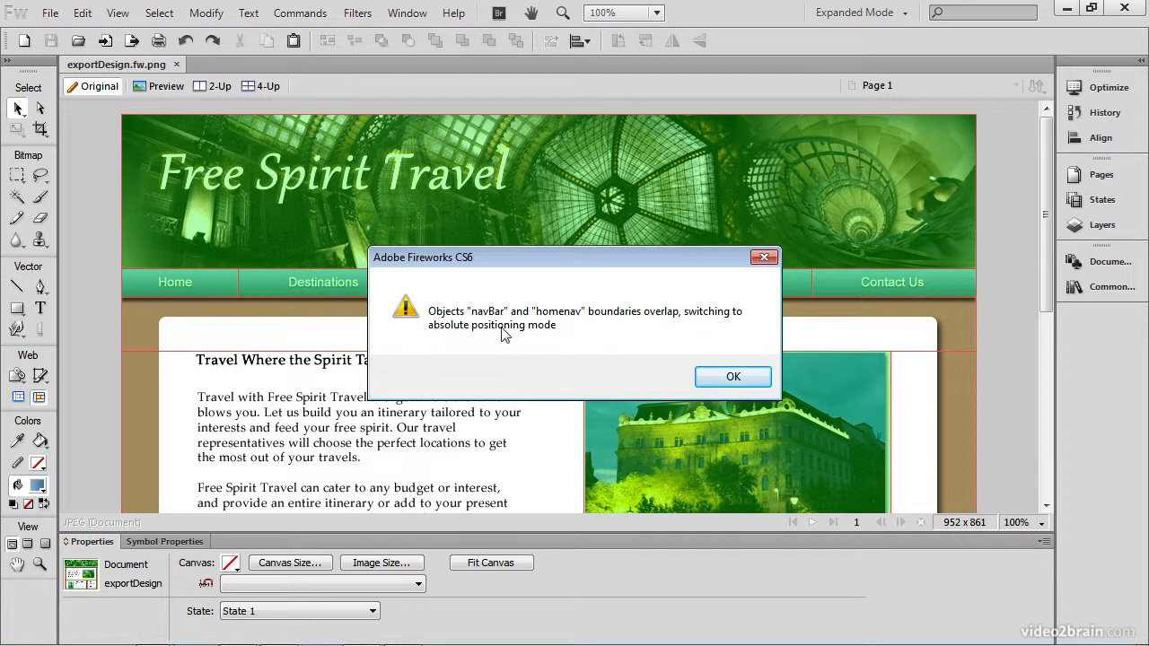
{"action": "mouse_move", "coordinate": [542, 338]}
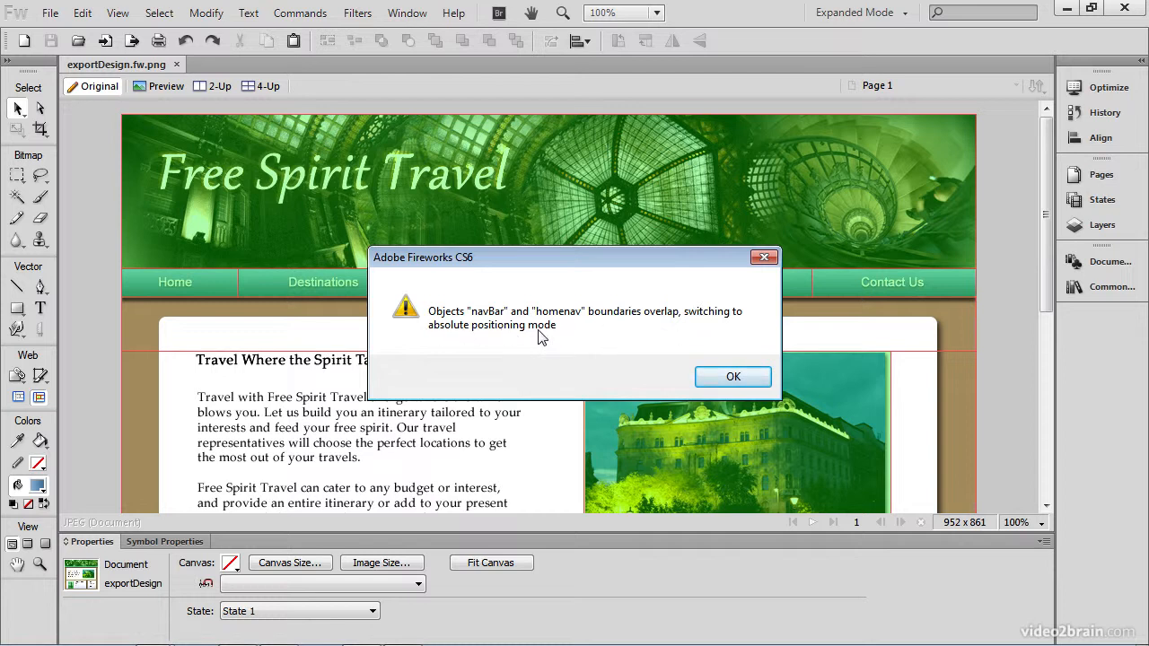
{"action": "mouse_move", "coordinate": [567, 323]}
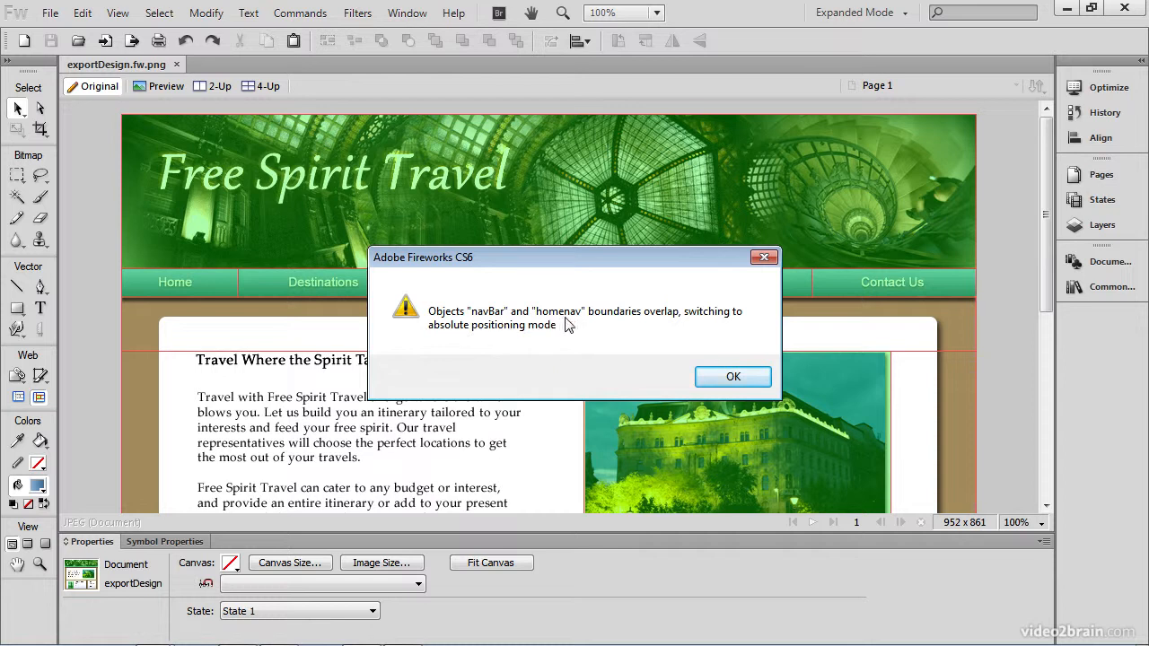
{"action": "mouse_move", "coordinate": [603, 338]}
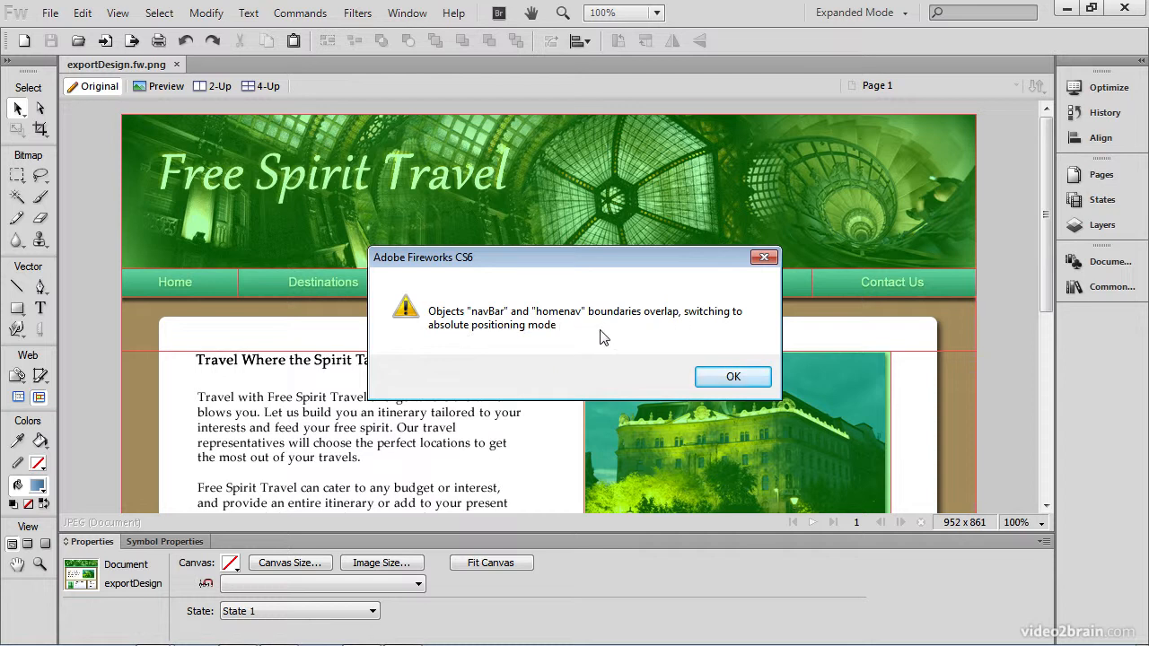
{"action": "mouse_move", "coordinate": [567, 337]}
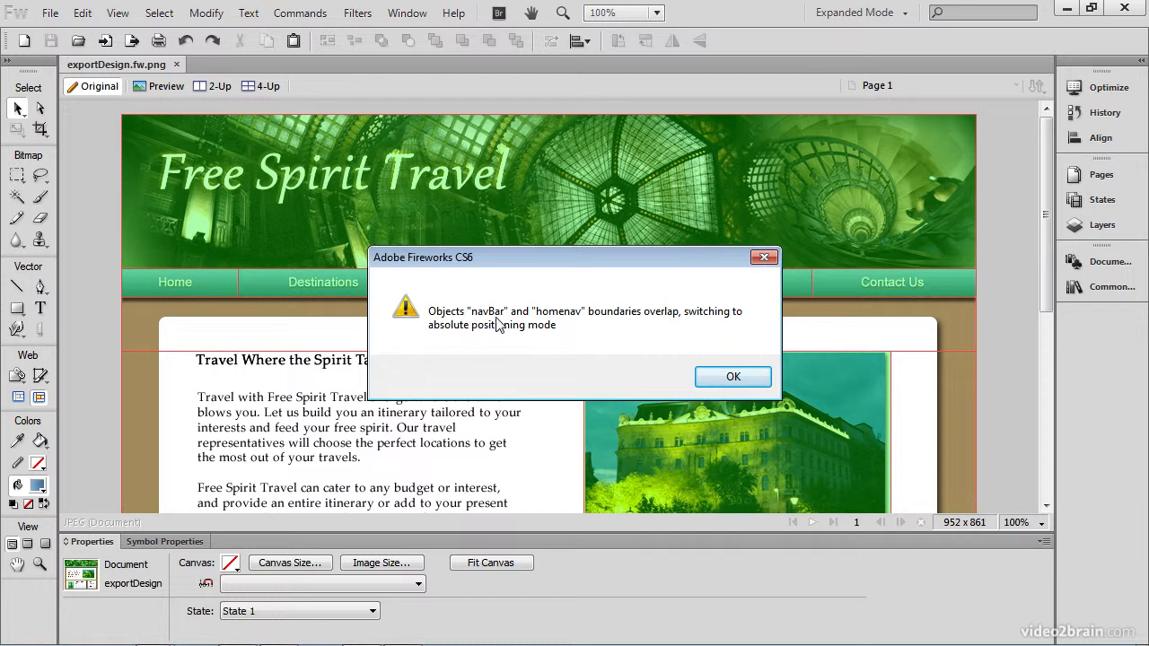
{"action": "mouse_move", "coordinate": [579, 321]}
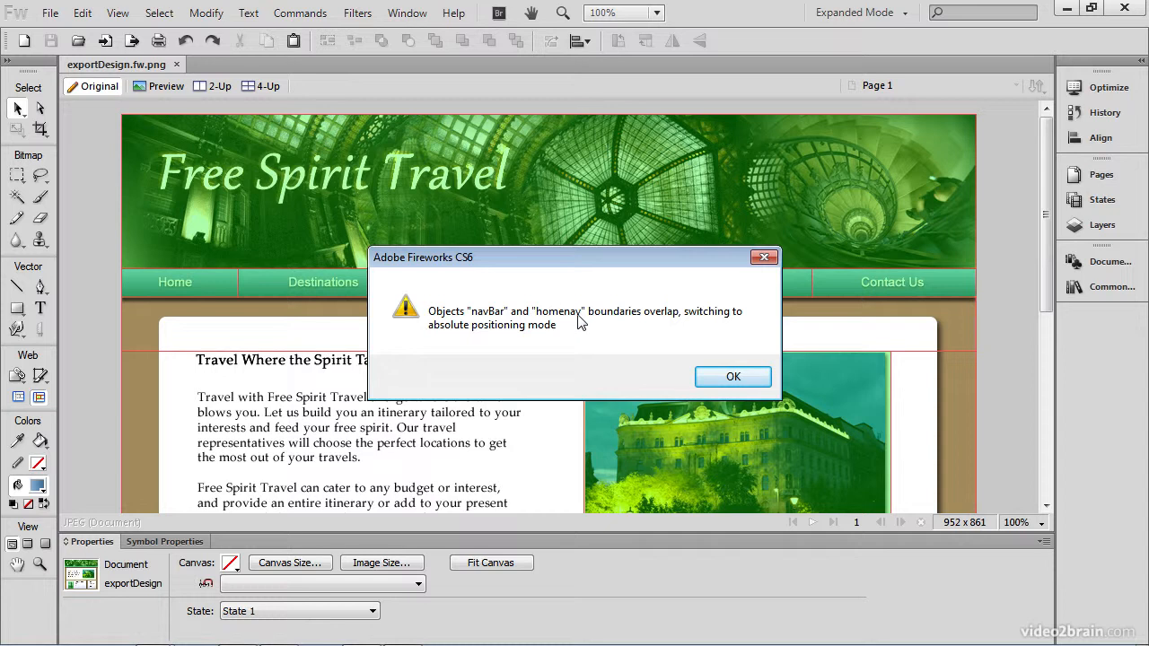
{"action": "mouse_move", "coordinate": [625, 323]}
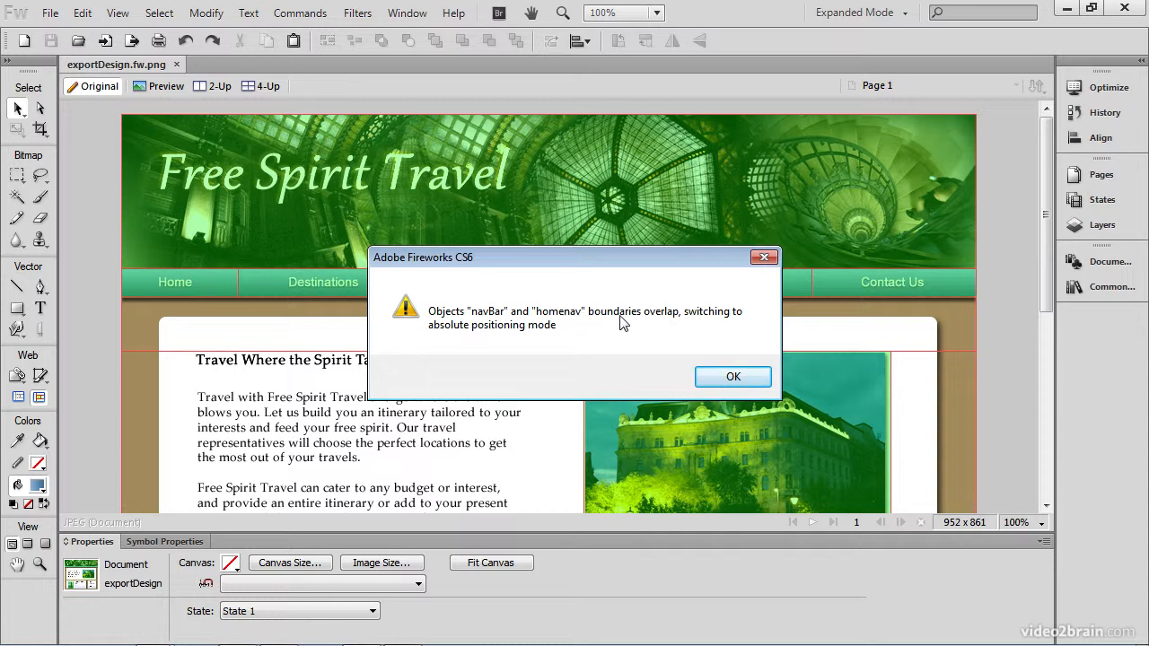
{"action": "mouse_move", "coordinate": [732, 377]}
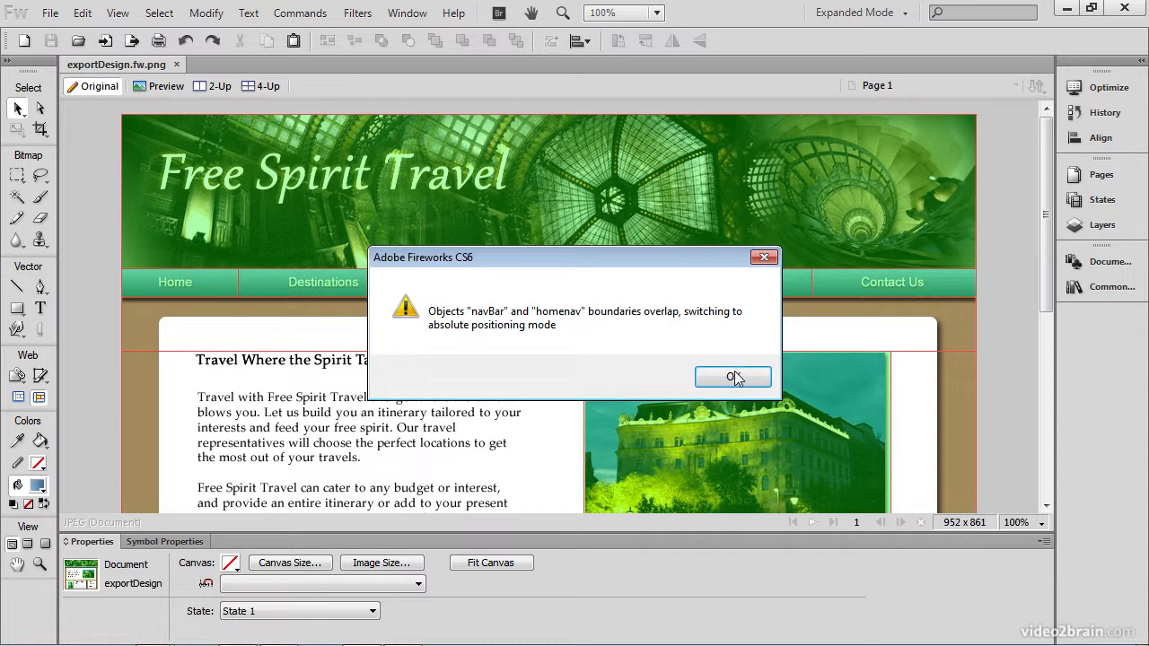
{"action": "left_click", "coordinate": [733, 377]}
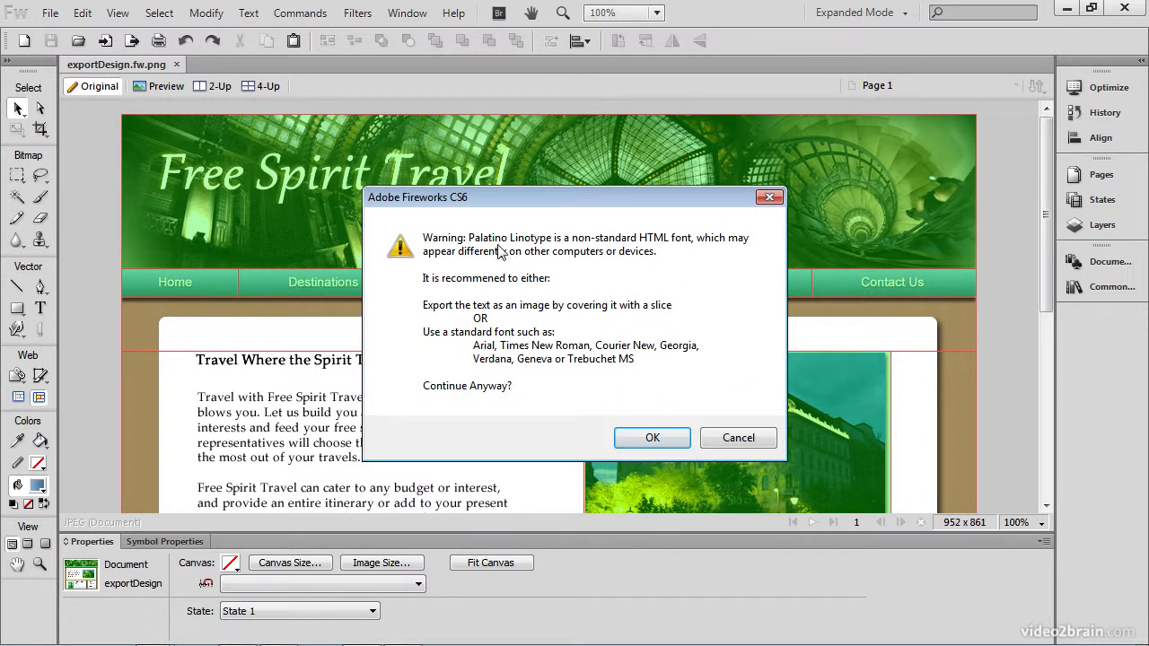
{"action": "mouse_move", "coordinate": [589, 247]}
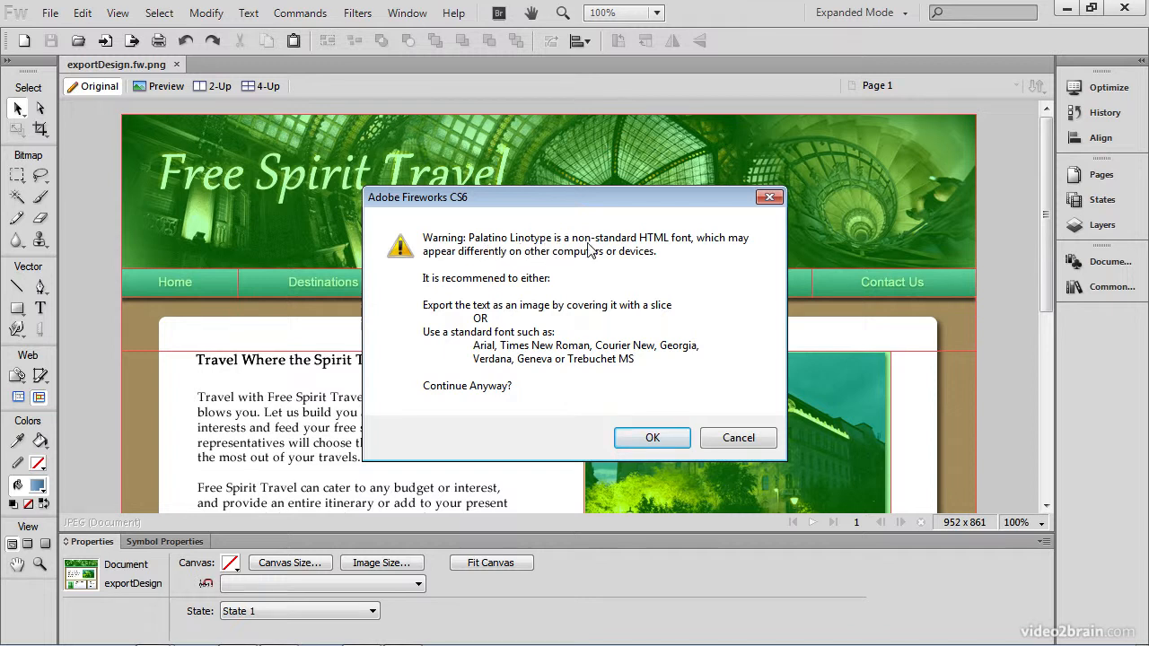
{"action": "mouse_move", "coordinate": [686, 254]}
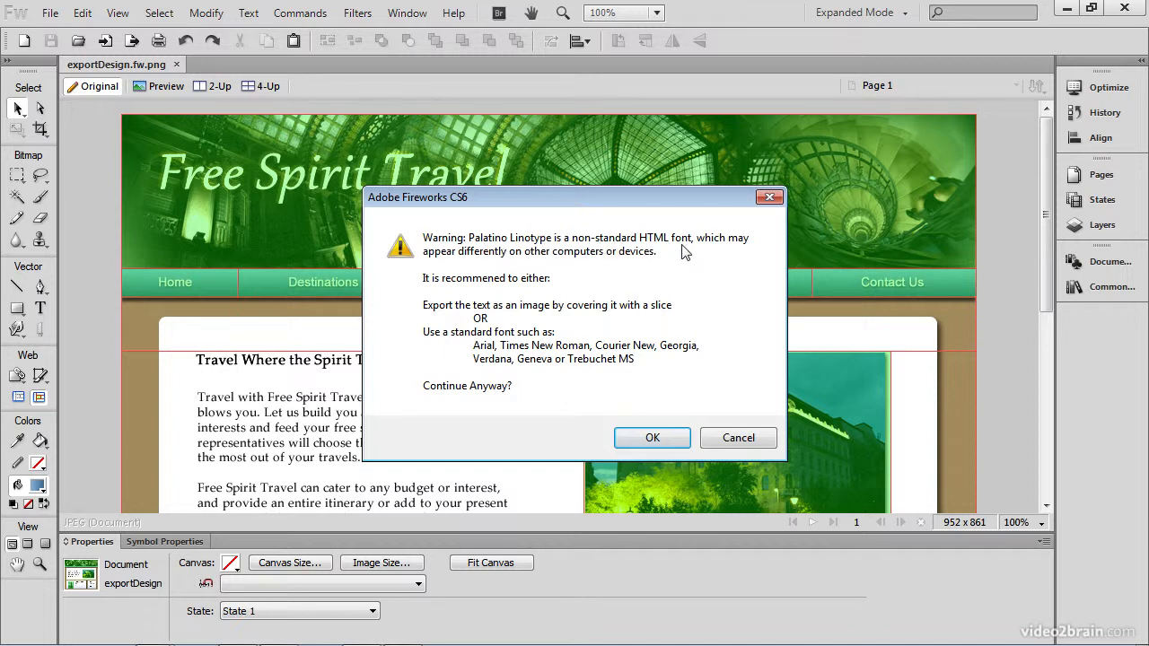
{"action": "mouse_move", "coordinate": [608, 388]}
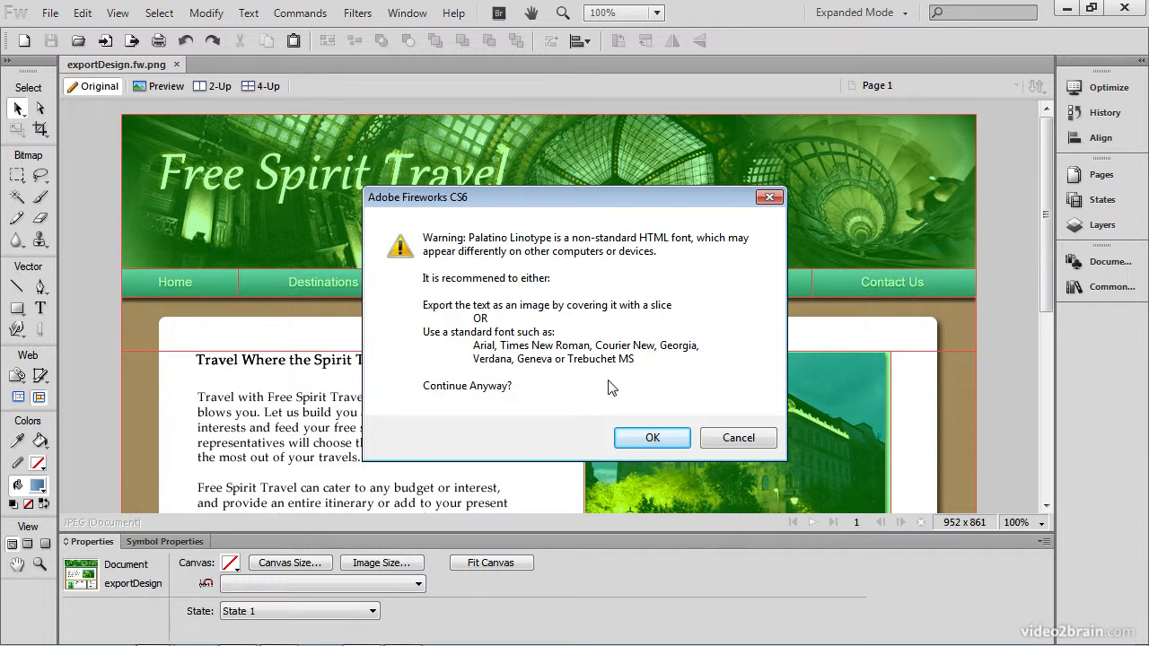
{"action": "mouse_move", "coordinate": [603, 386]}
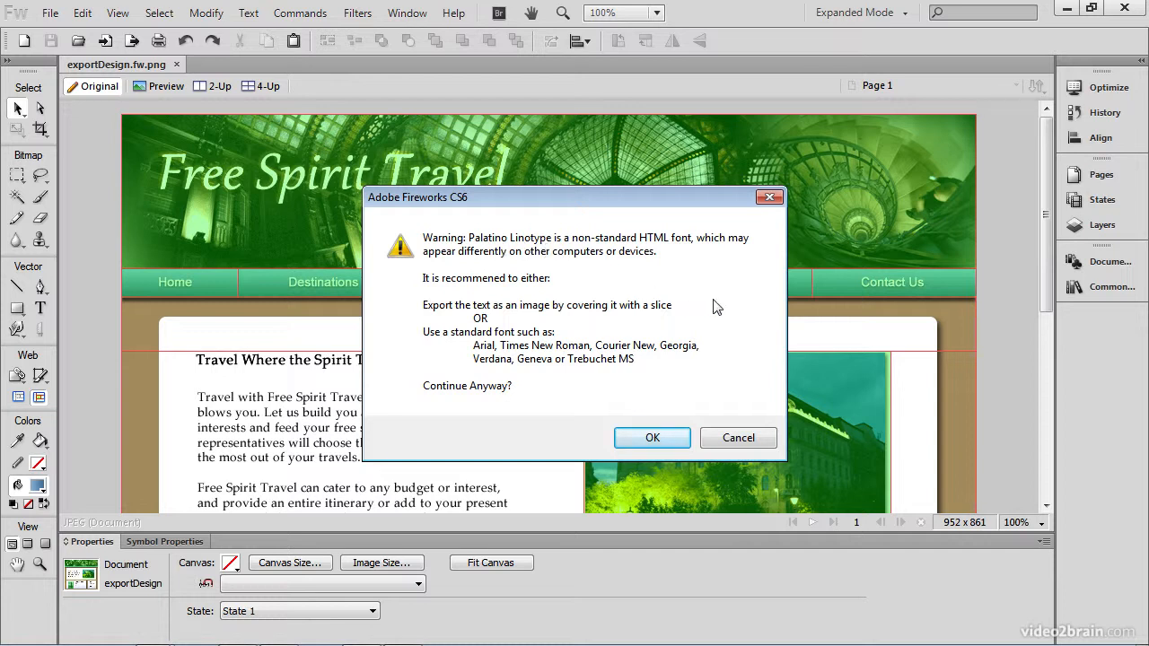
{"action": "mouse_move", "coordinate": [499, 399]}
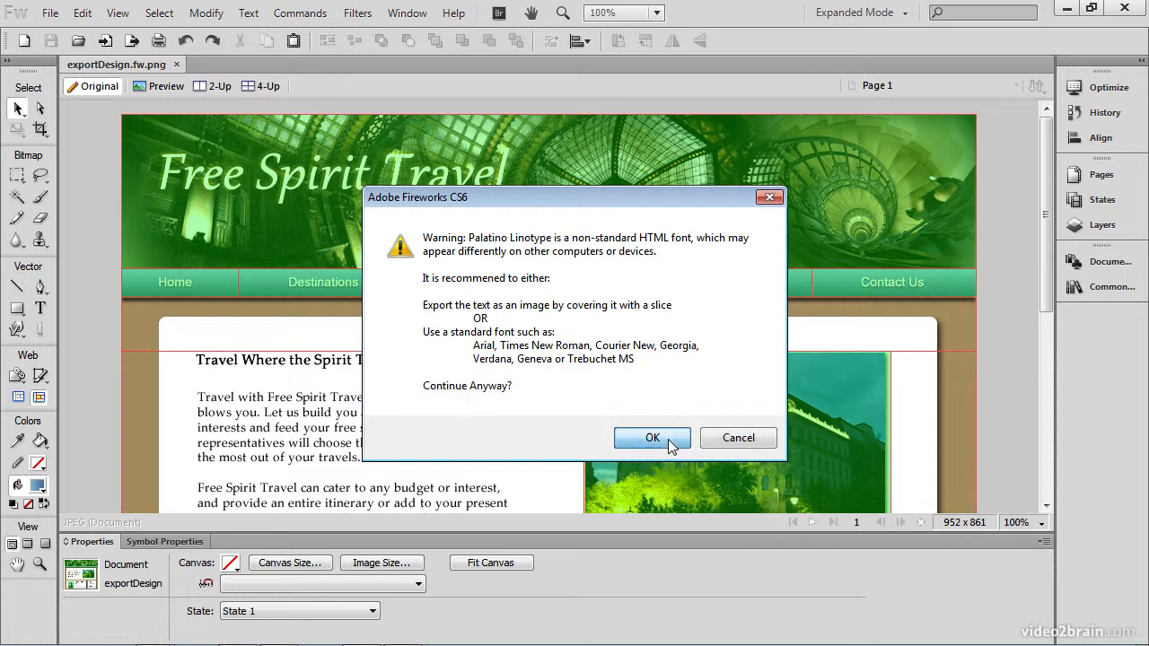
- Continue the export despite the non-standard Palatino Linotype font warning
{"action": "left_click", "coordinate": [651, 438]}
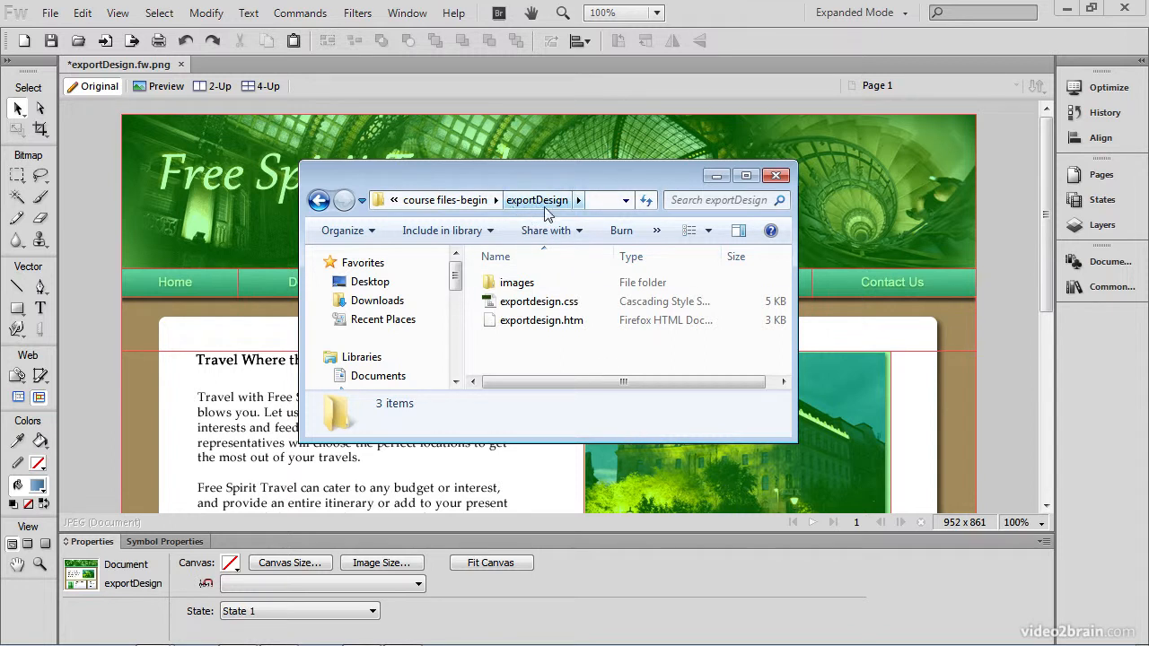
- View the exportDesign folder containing images, exportdesign.css and exportdesign.htm
{"action": "left_click", "coordinate": [543, 320]}
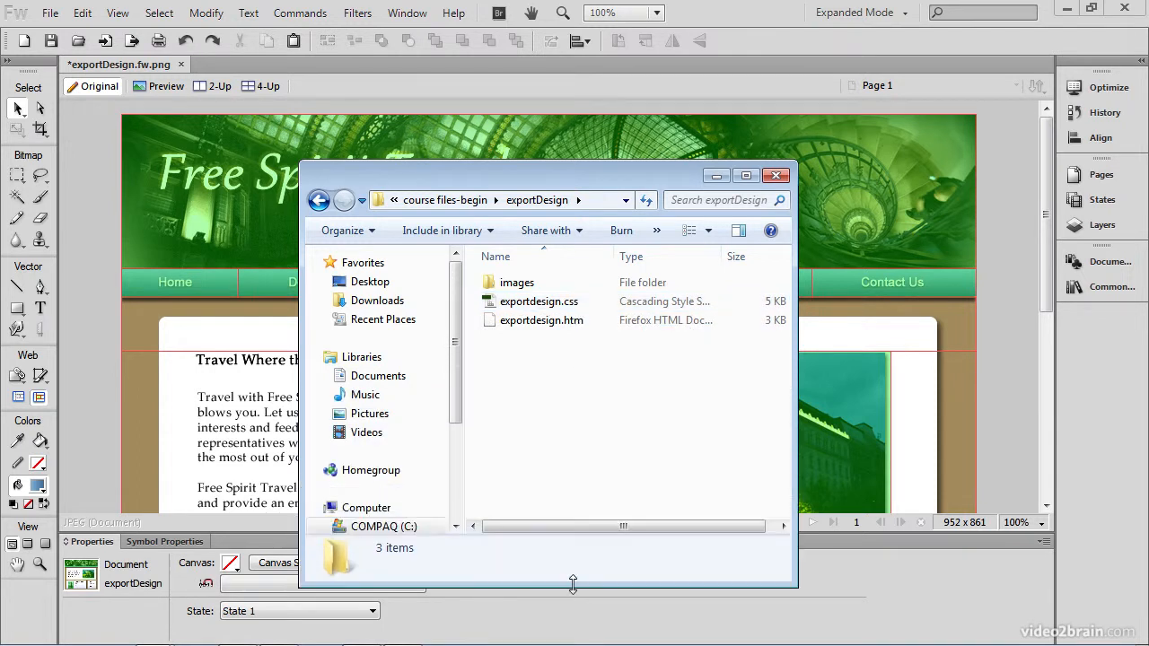
- Show the nine sliced JPGs, such as header.jpg and budapest.jpg, inside the images folder
{"action": "double_click", "coordinate": [517, 281]}
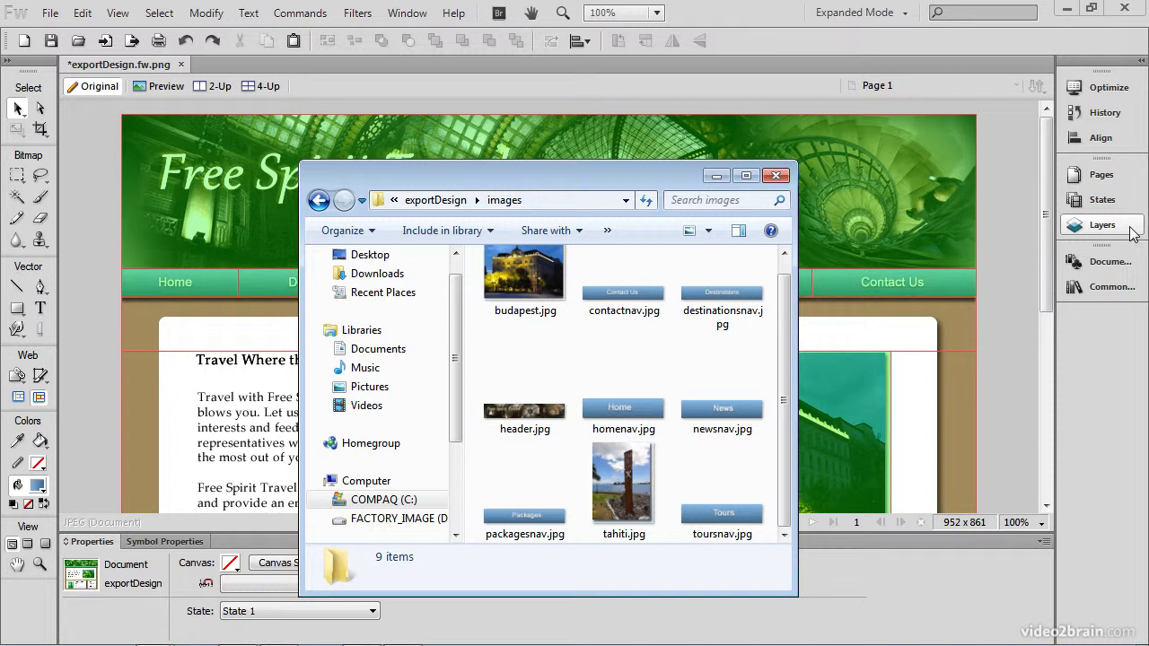
{"action": "mouse_move", "coordinate": [997, 364]}
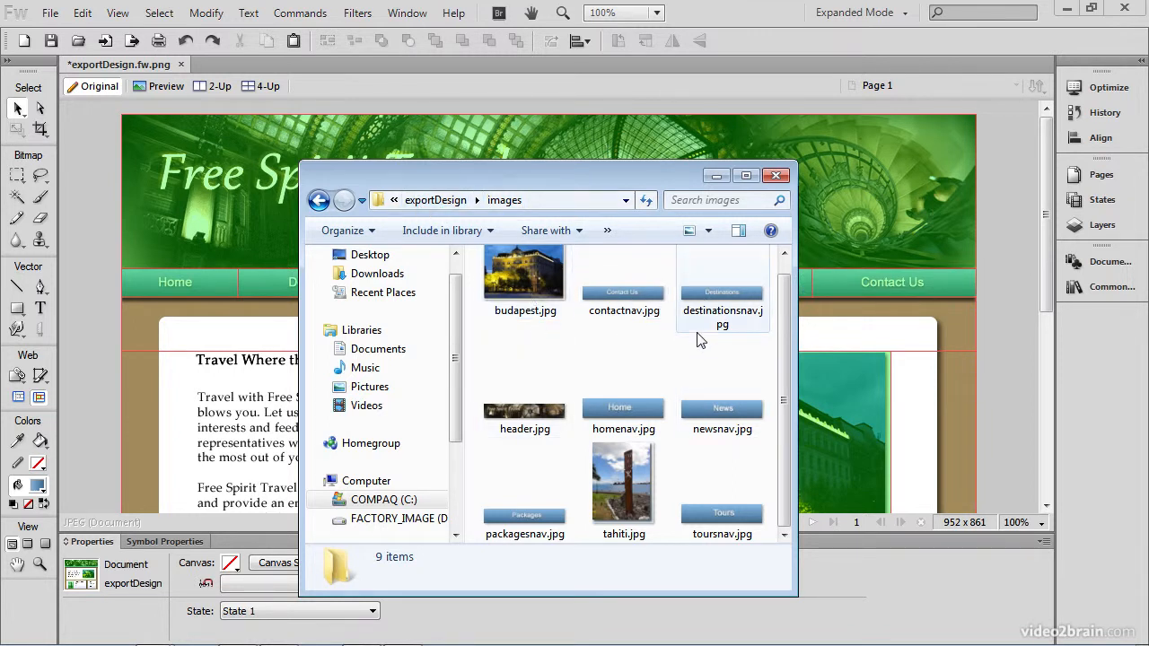
- Back in the exportDesign folder, check exportdesign.css then exportdesign.htm (Firefox HTML Document, 2.70 KB)
{"action": "left_click", "coordinate": [320, 199]}
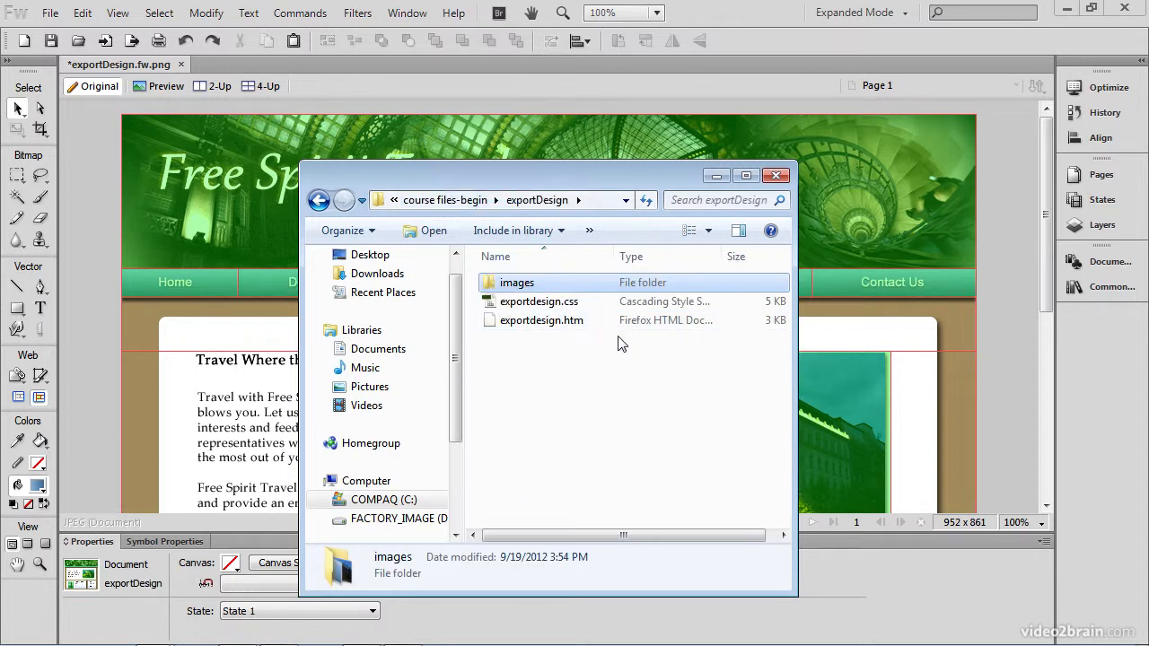
{"action": "left_click", "coordinate": [539, 301]}
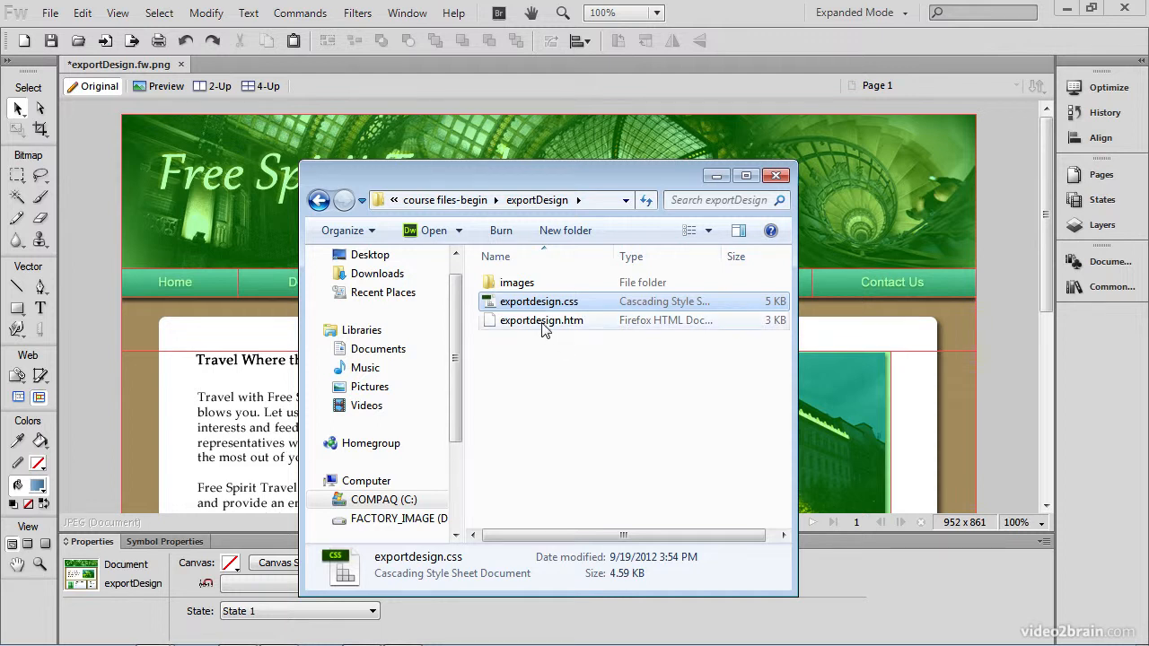
{"action": "left_click", "coordinate": [542, 319]}
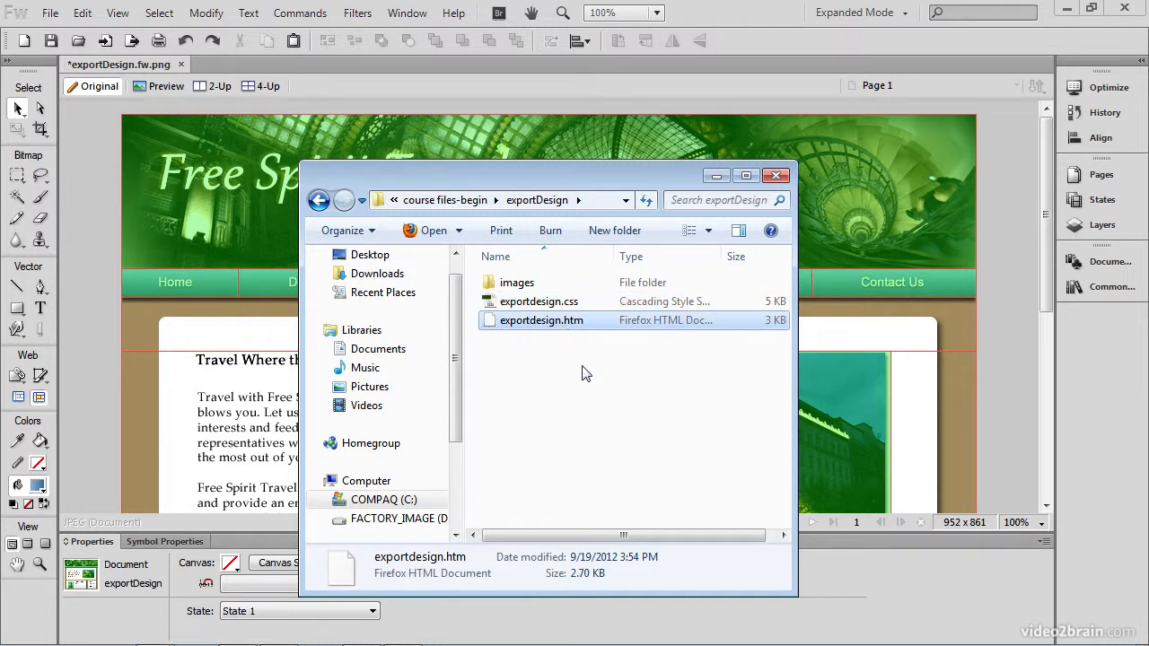